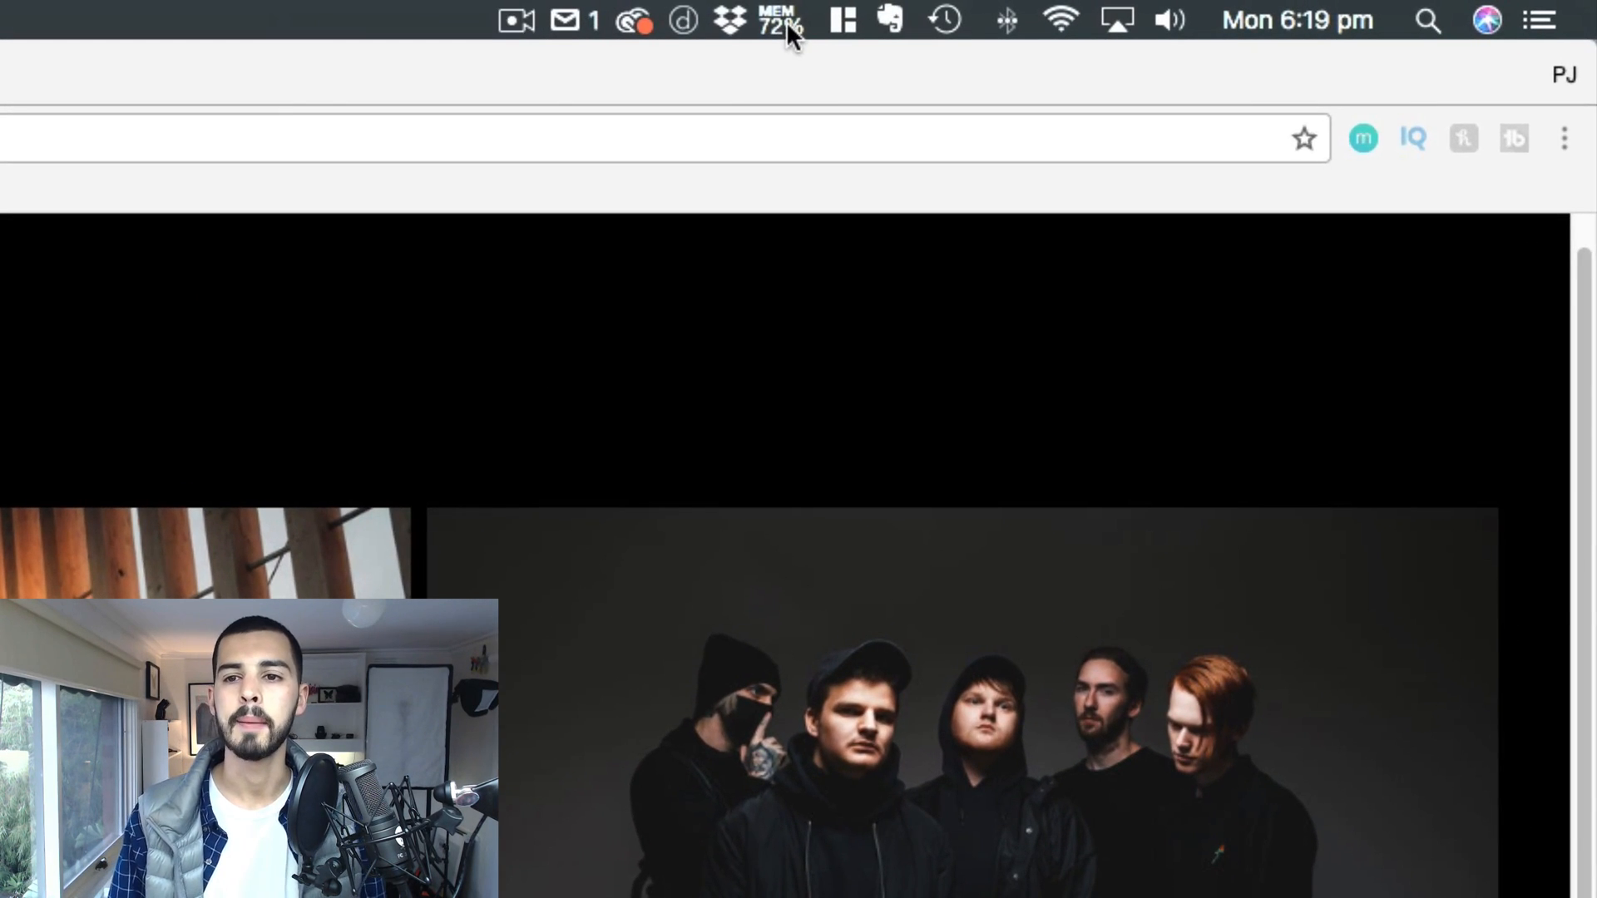
{"action": "mouse_move", "coordinate": [779, 53]}
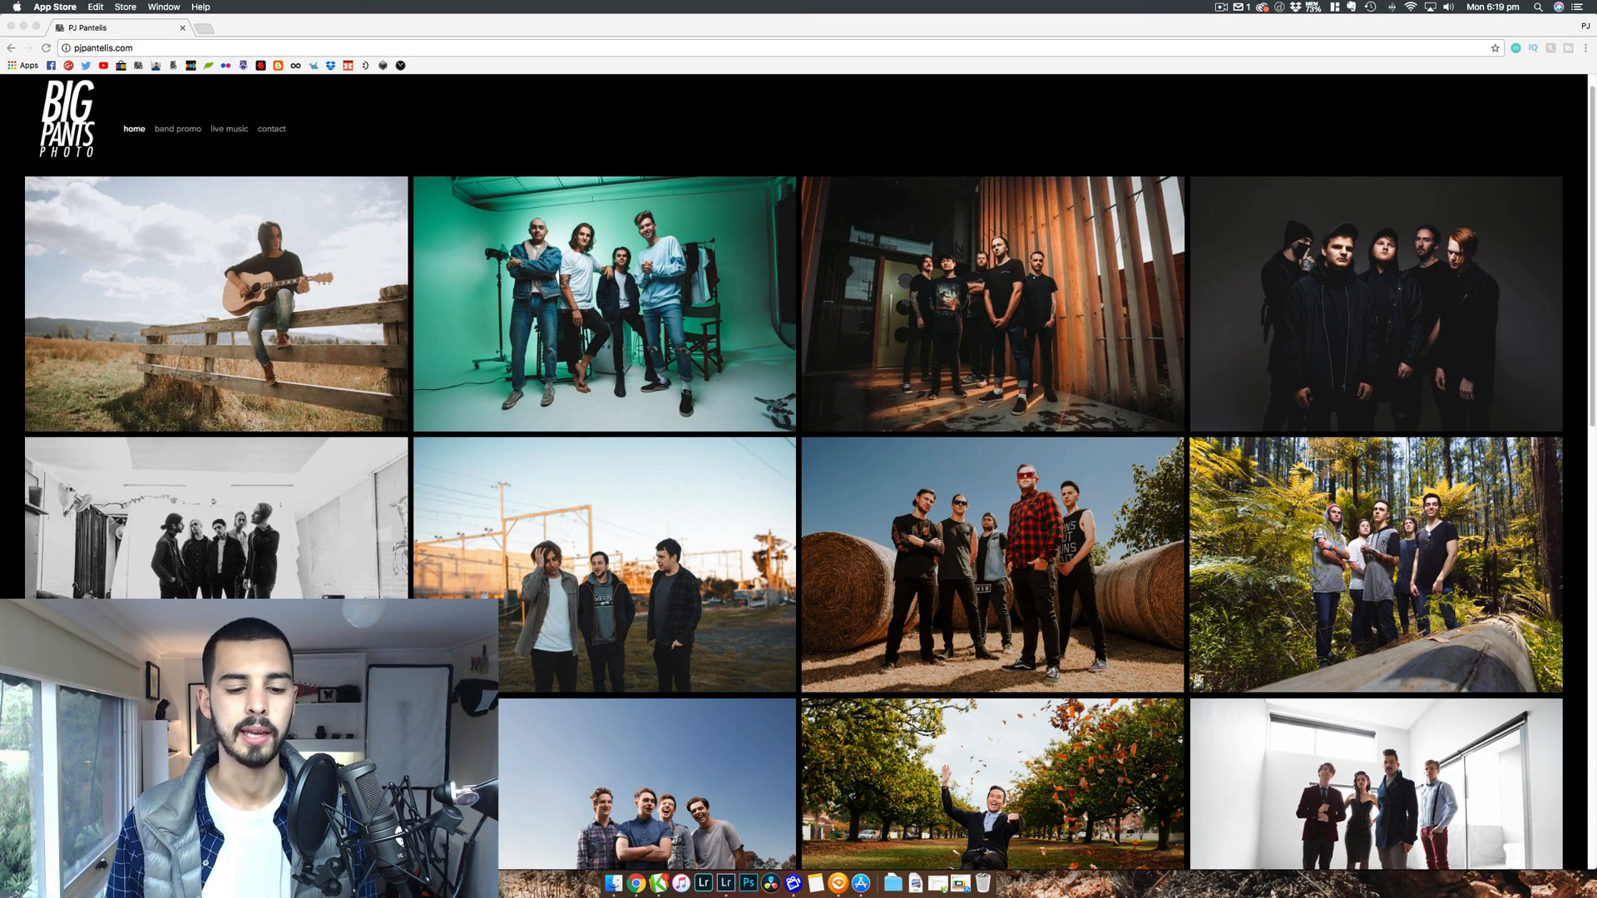
{"action": "mouse_move", "coordinate": [658, 883]}
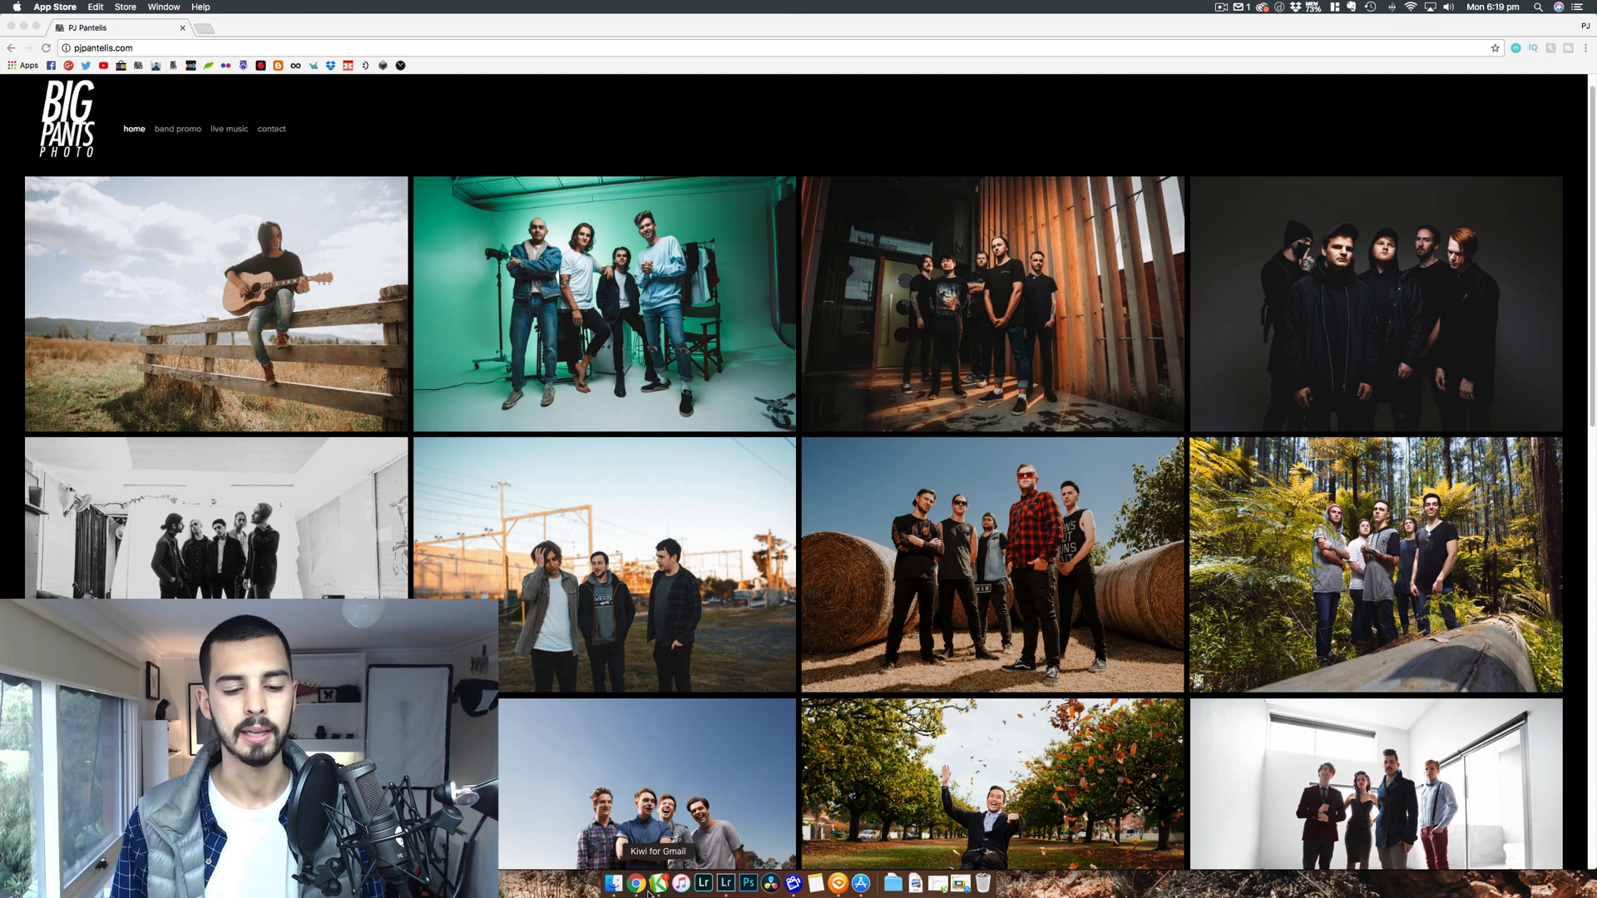
{"action": "mouse_move", "coordinate": [636, 883]}
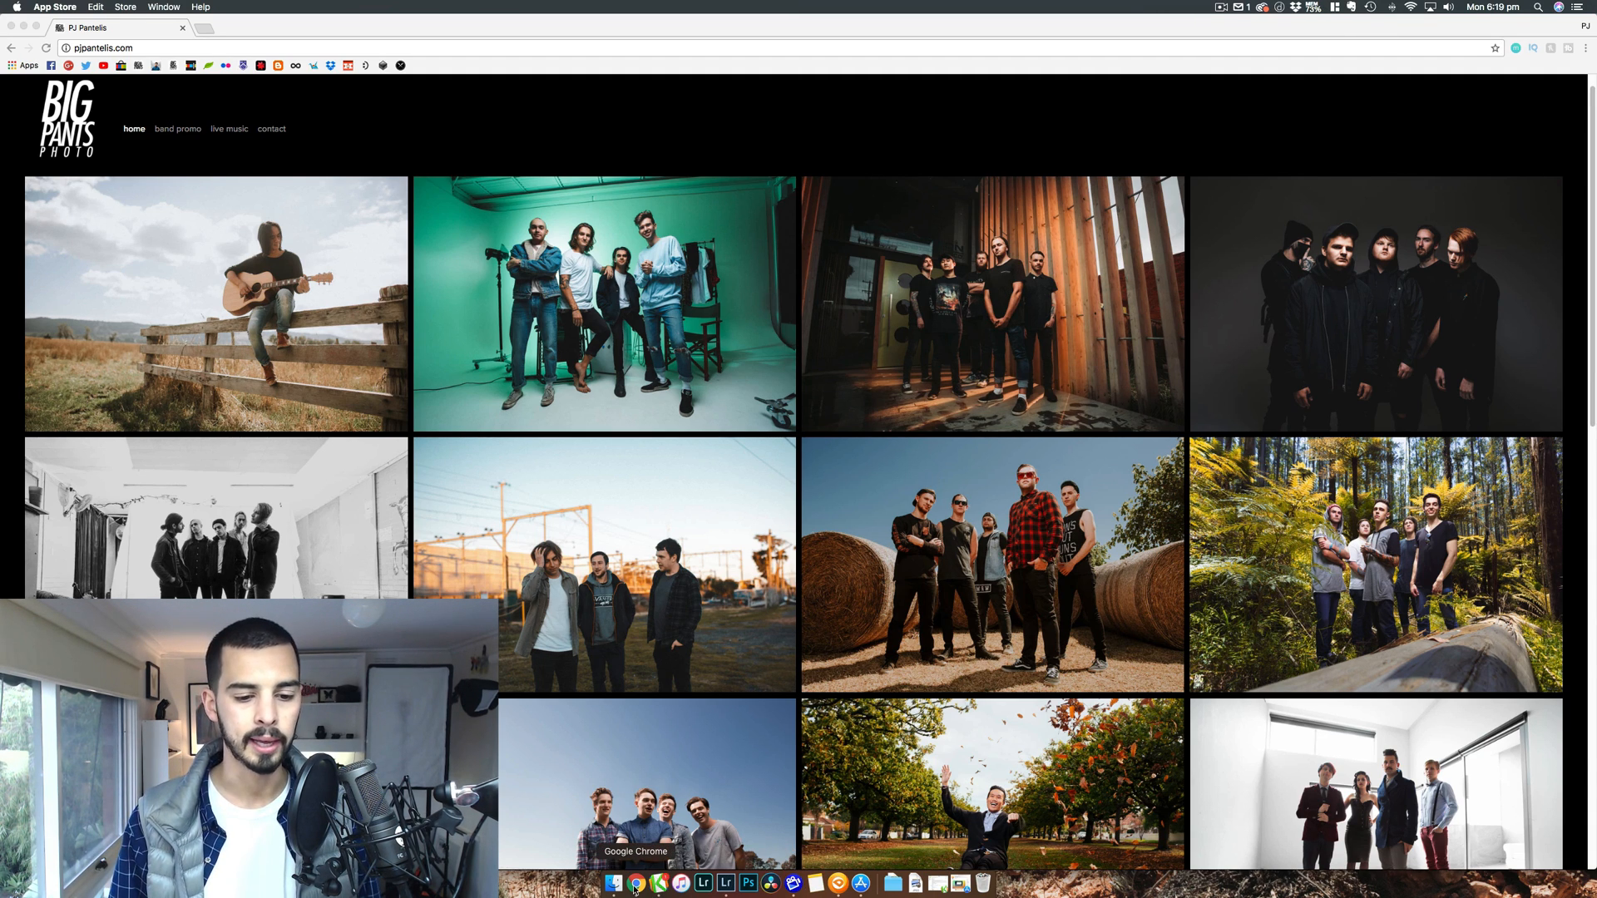
Open the Dr. Cleaner panel from the MEM indicator in the menu bar
{"action": "left_click", "coordinate": [703, 884]}
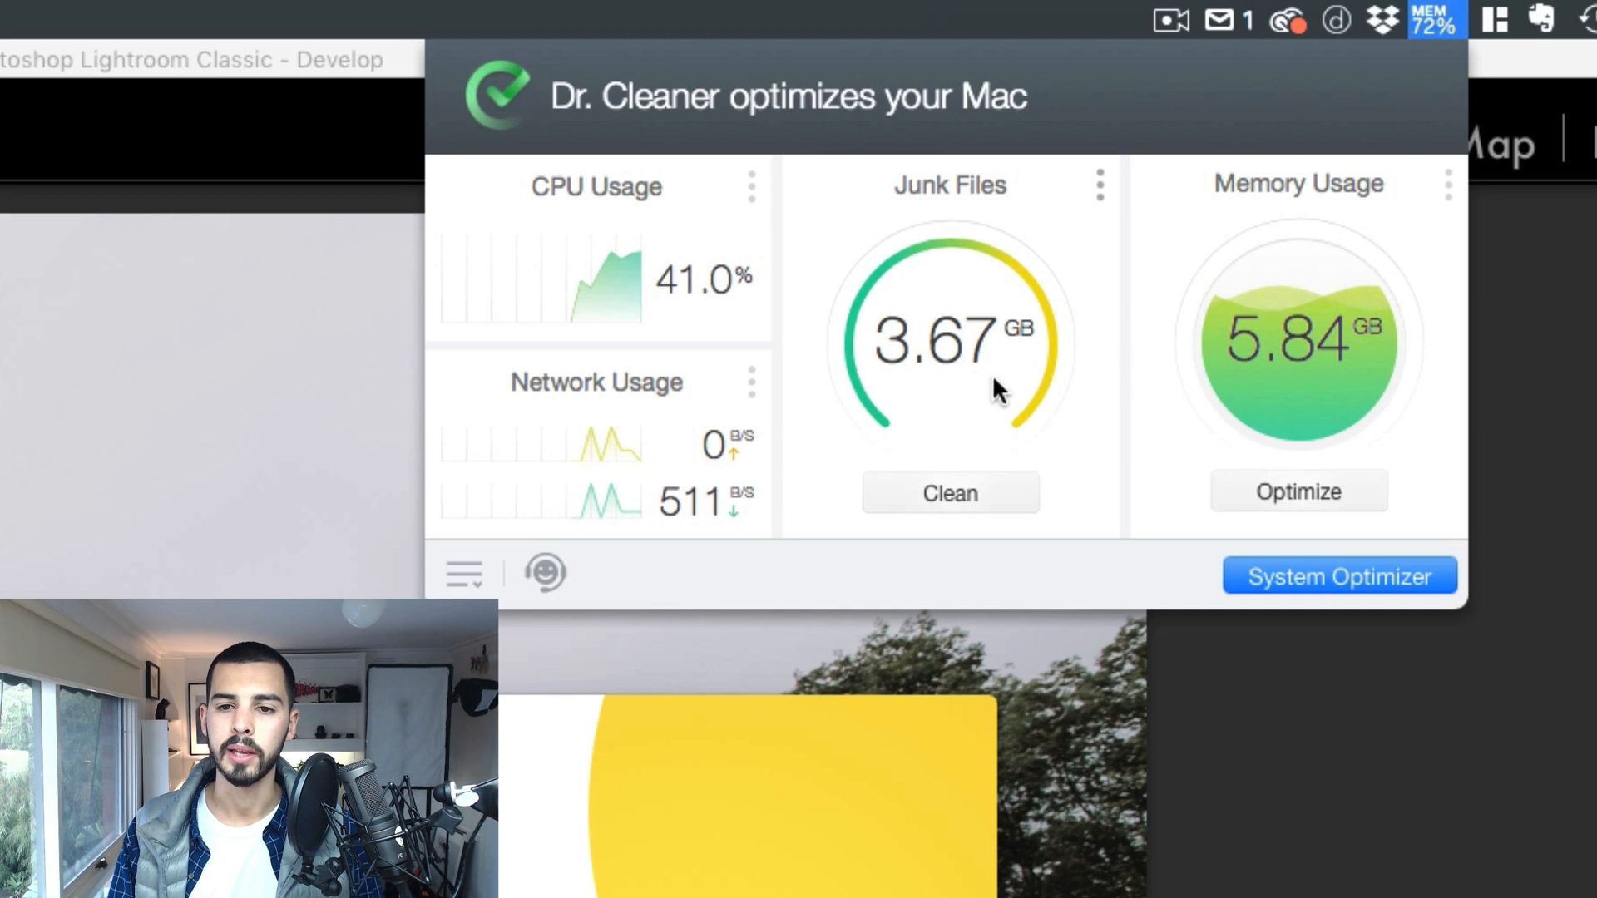
{"action": "mouse_move", "coordinate": [968, 300]}
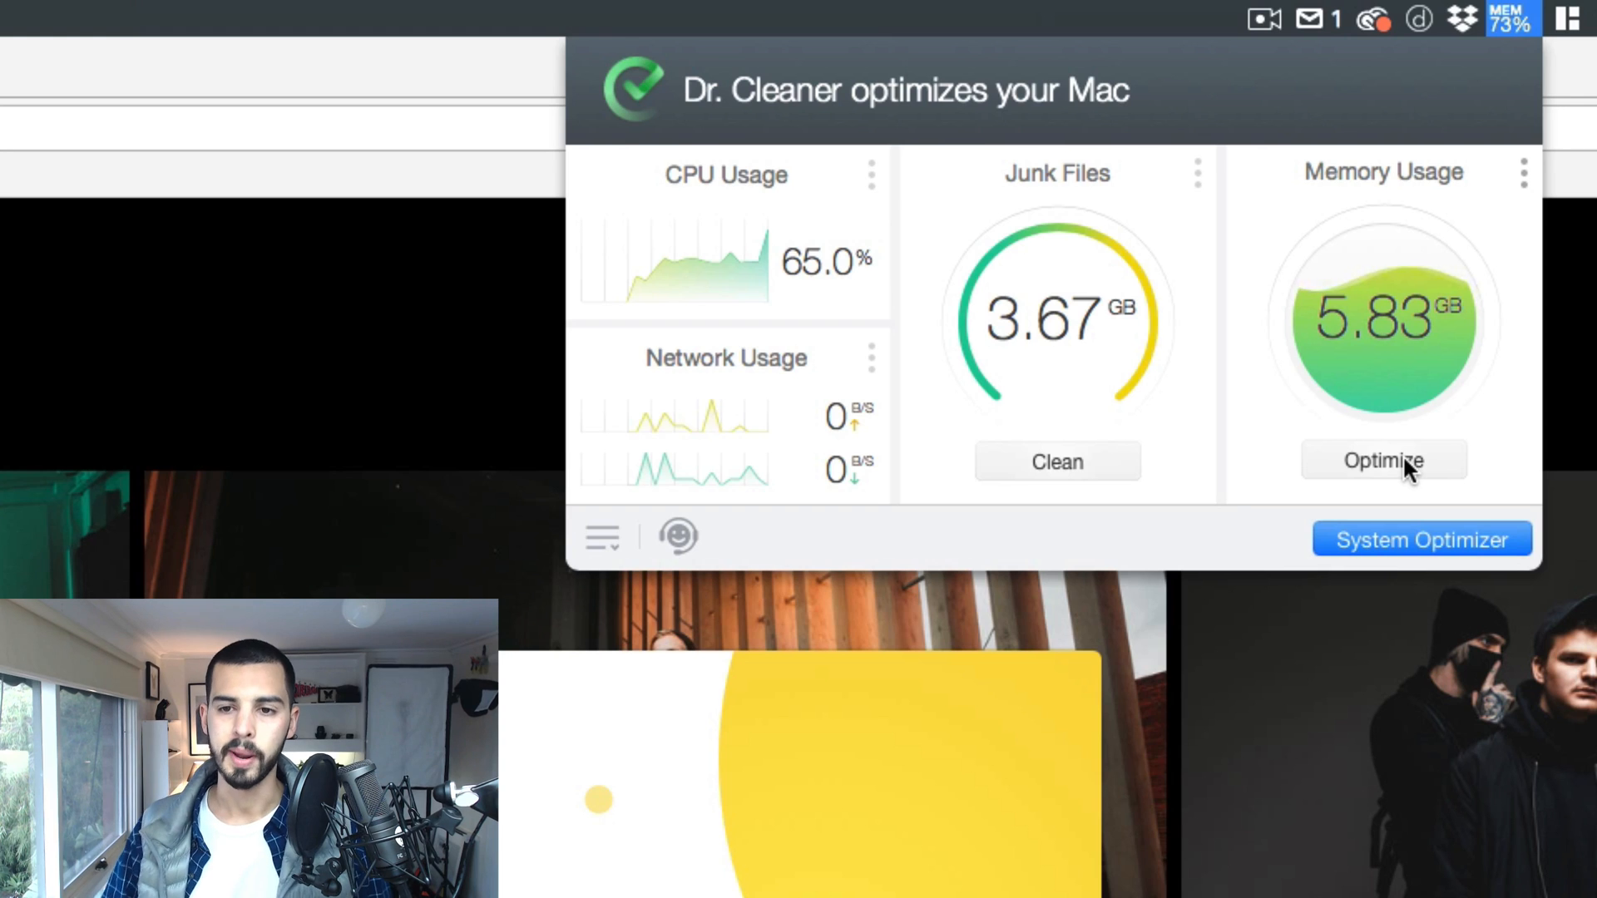
Optimize memory, dropping usage from 5.84 GB to 2.90 GB
{"action": "left_click", "coordinate": [1383, 460]}
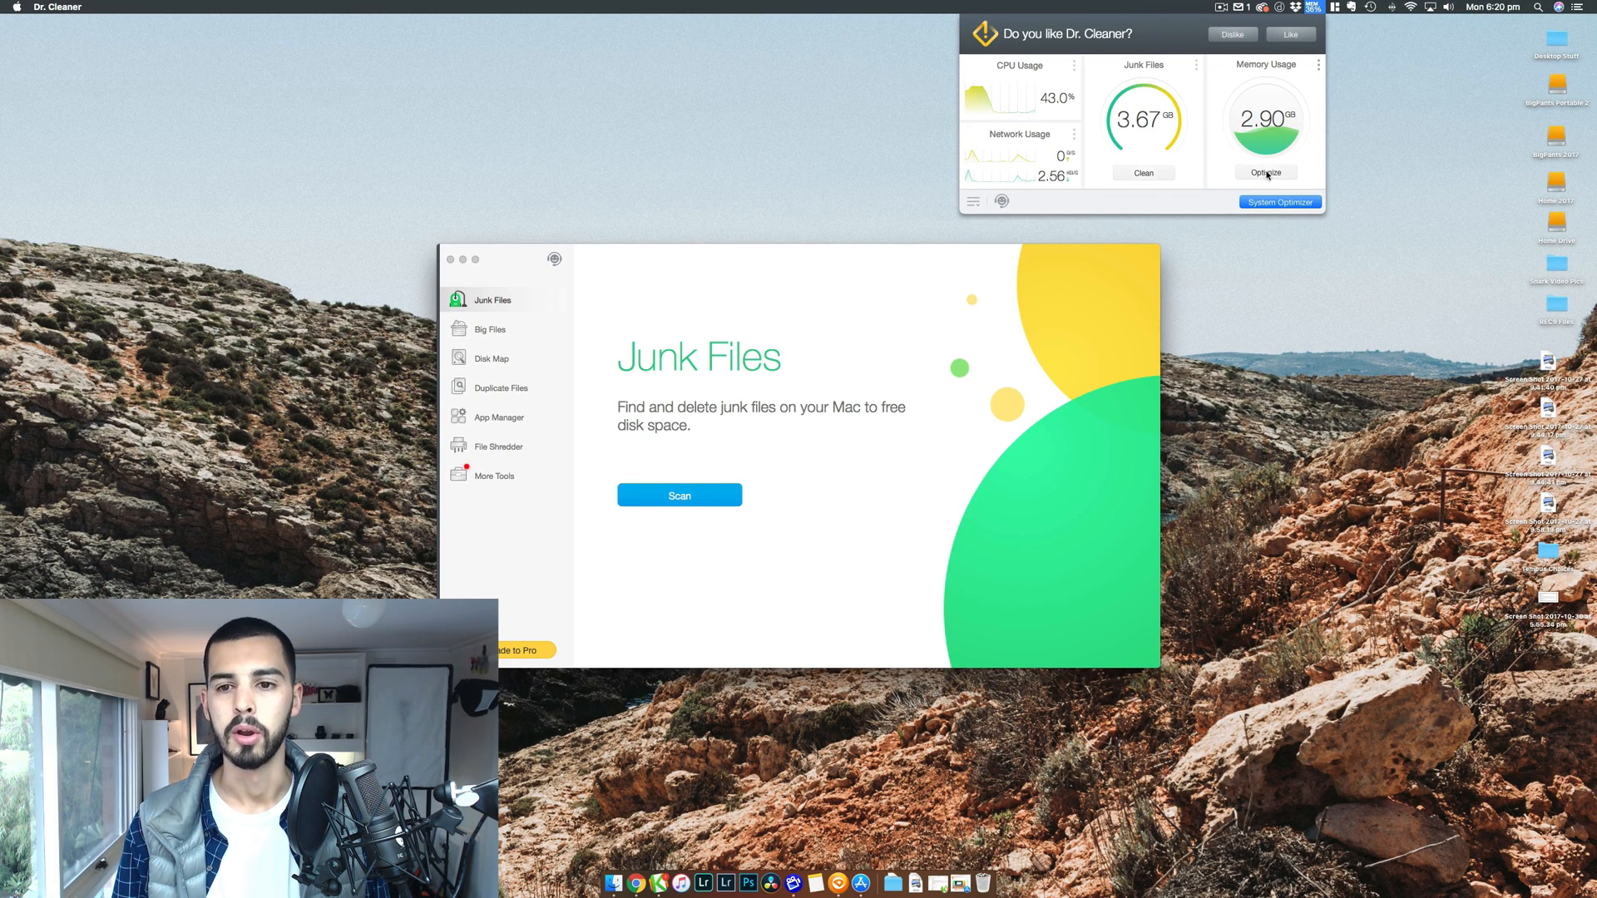
Dismiss the quick overview and switch the main window to Big Files
{"action": "left_click", "coordinate": [1266, 173]}
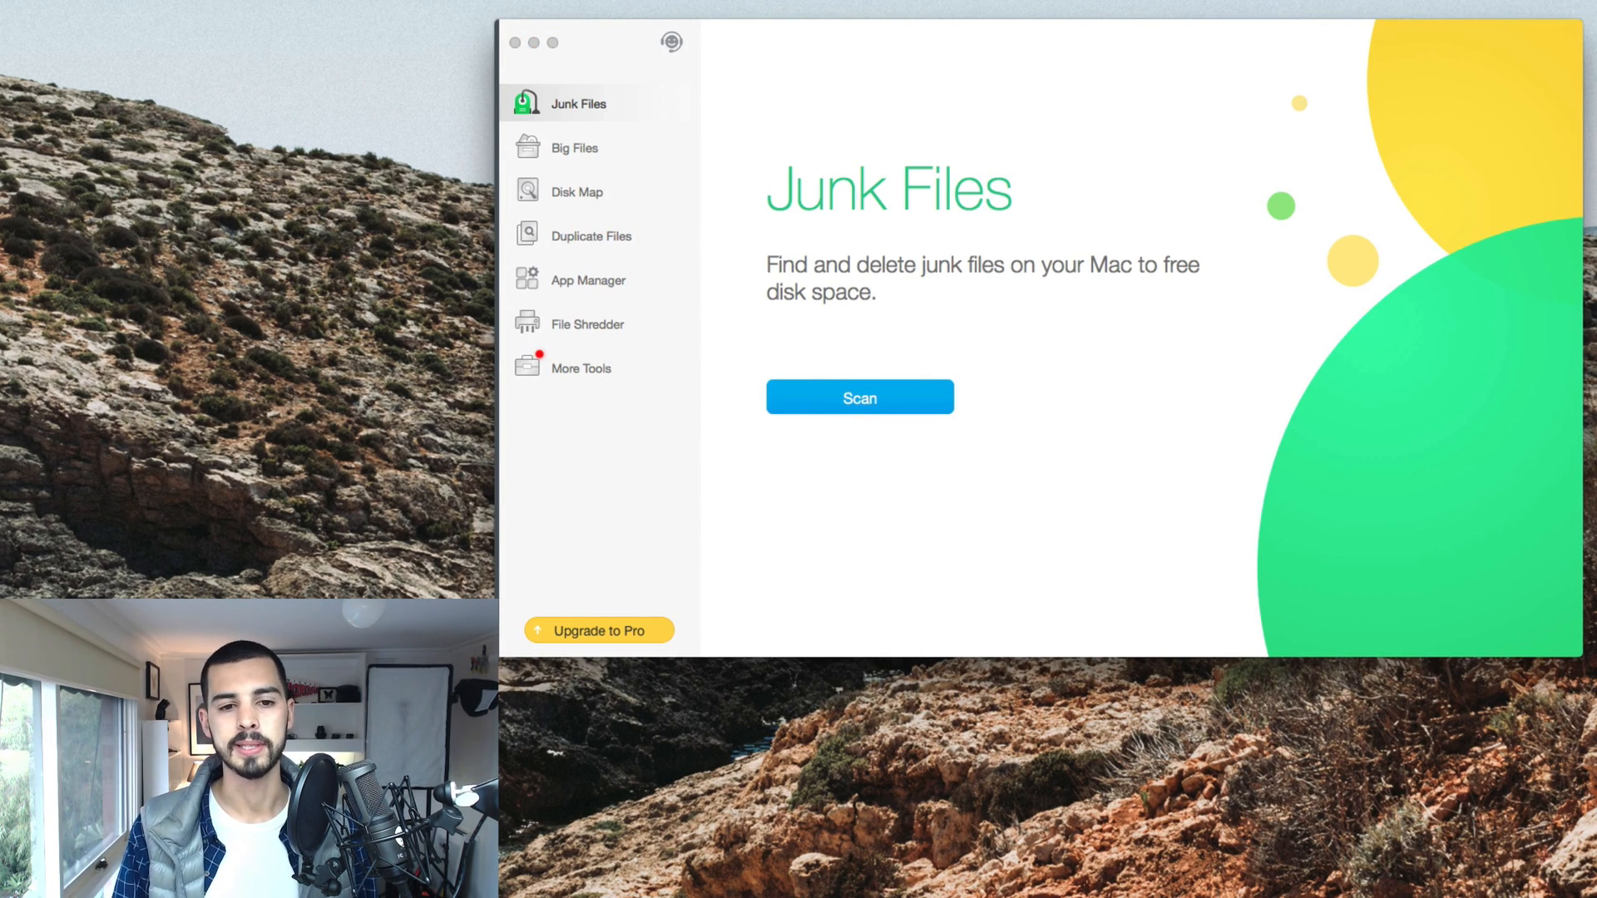
{"action": "mouse_move", "coordinate": [942, 155]}
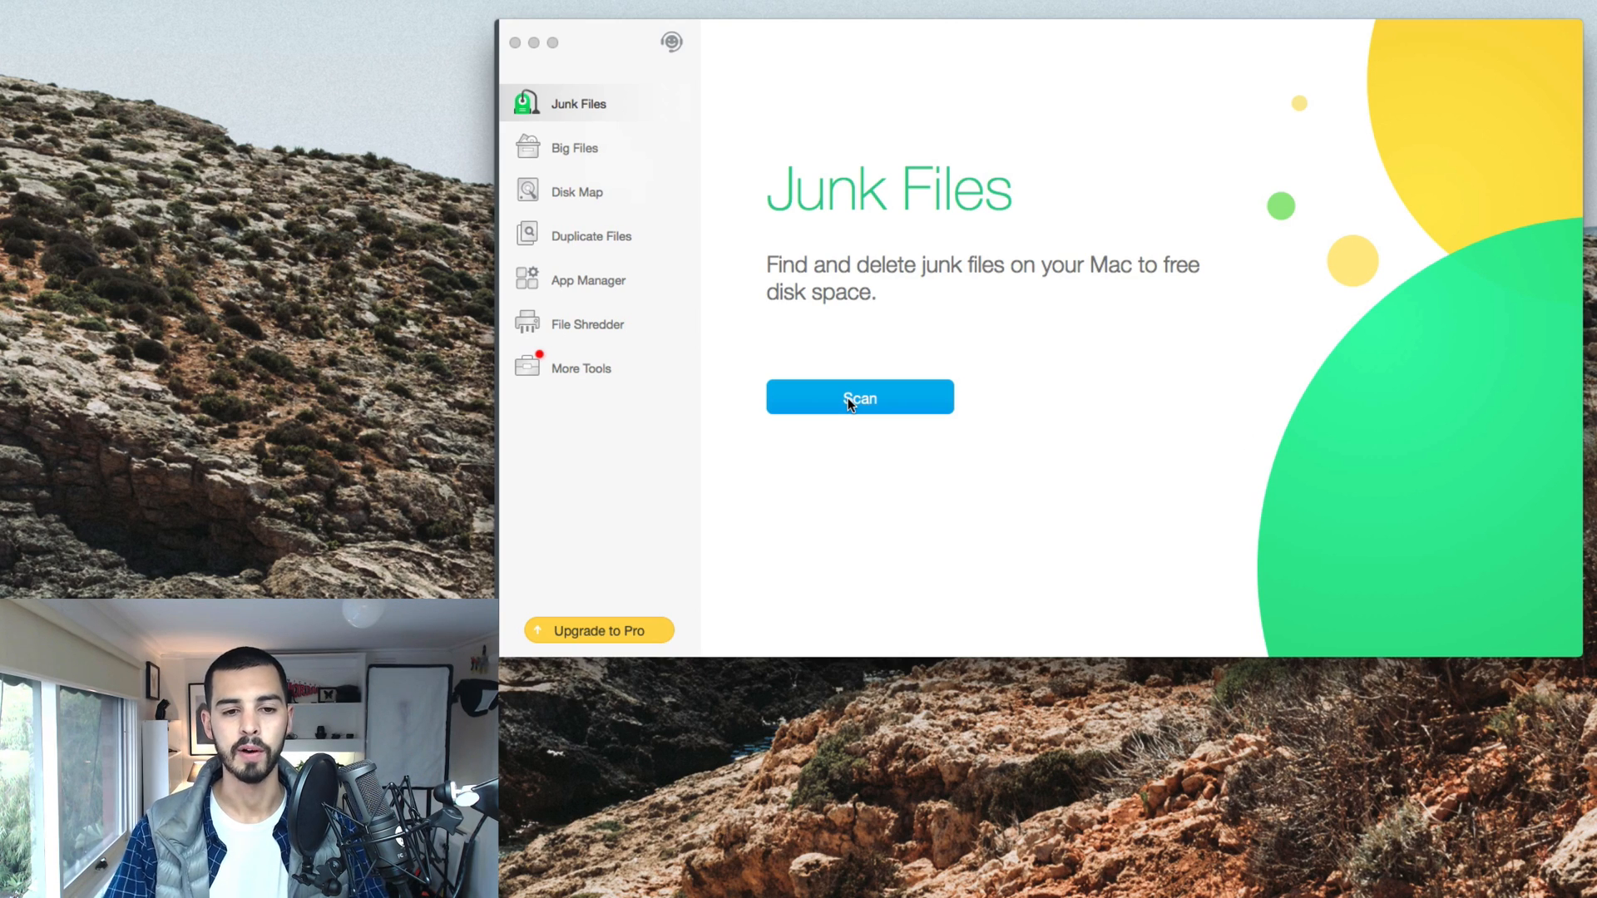
{"action": "mouse_move", "coordinate": [672, 149]}
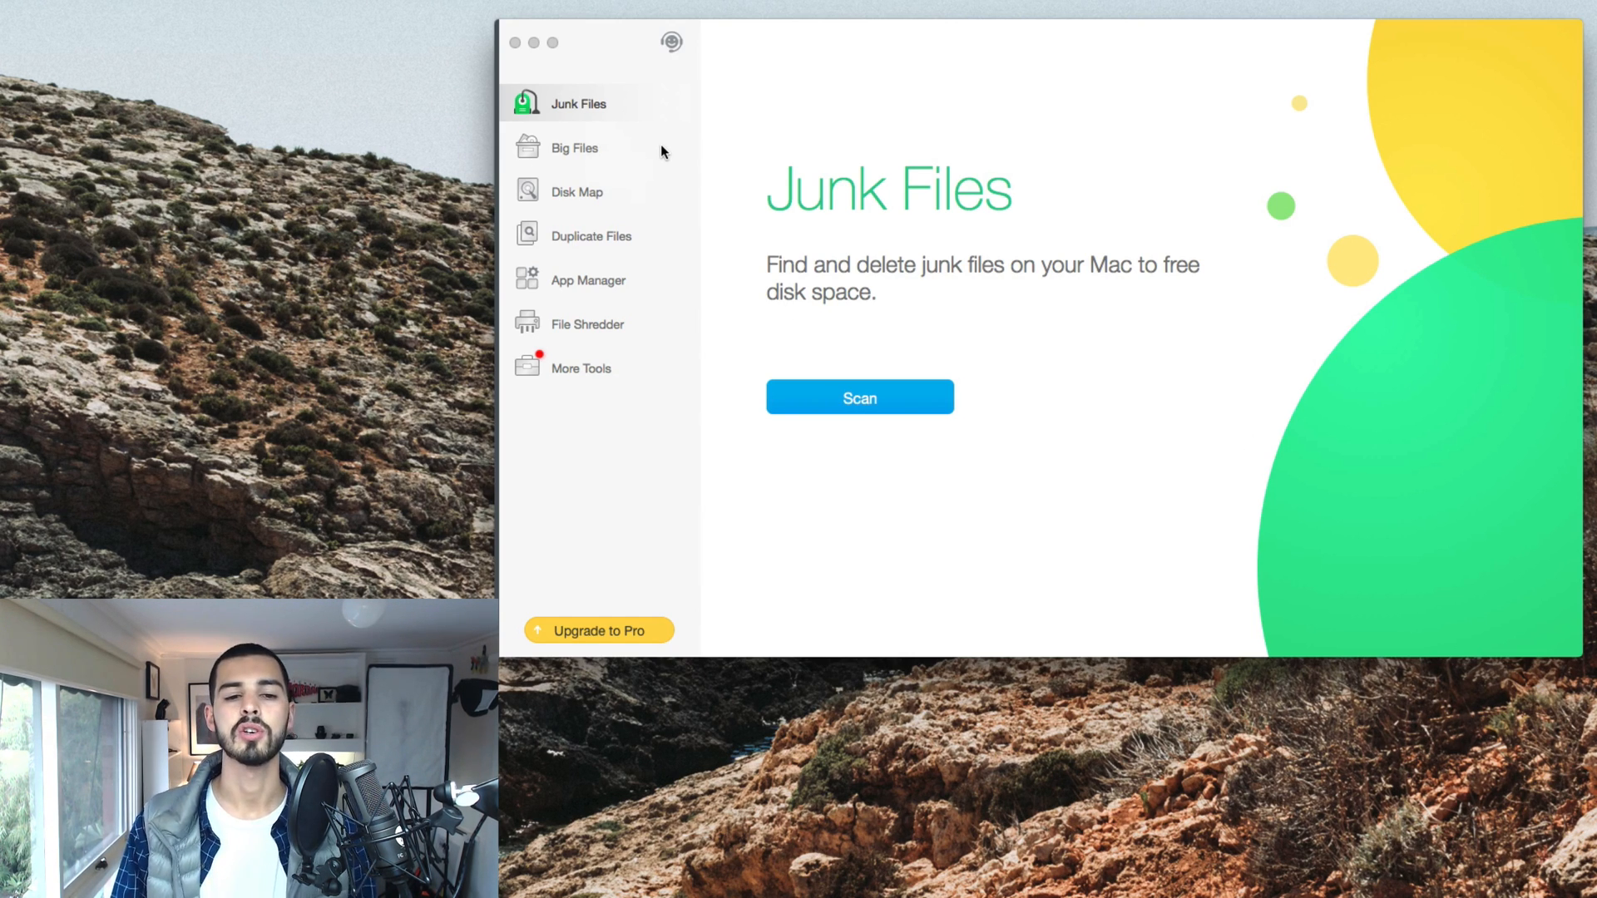
{"action": "mouse_move", "coordinate": [603, 150]}
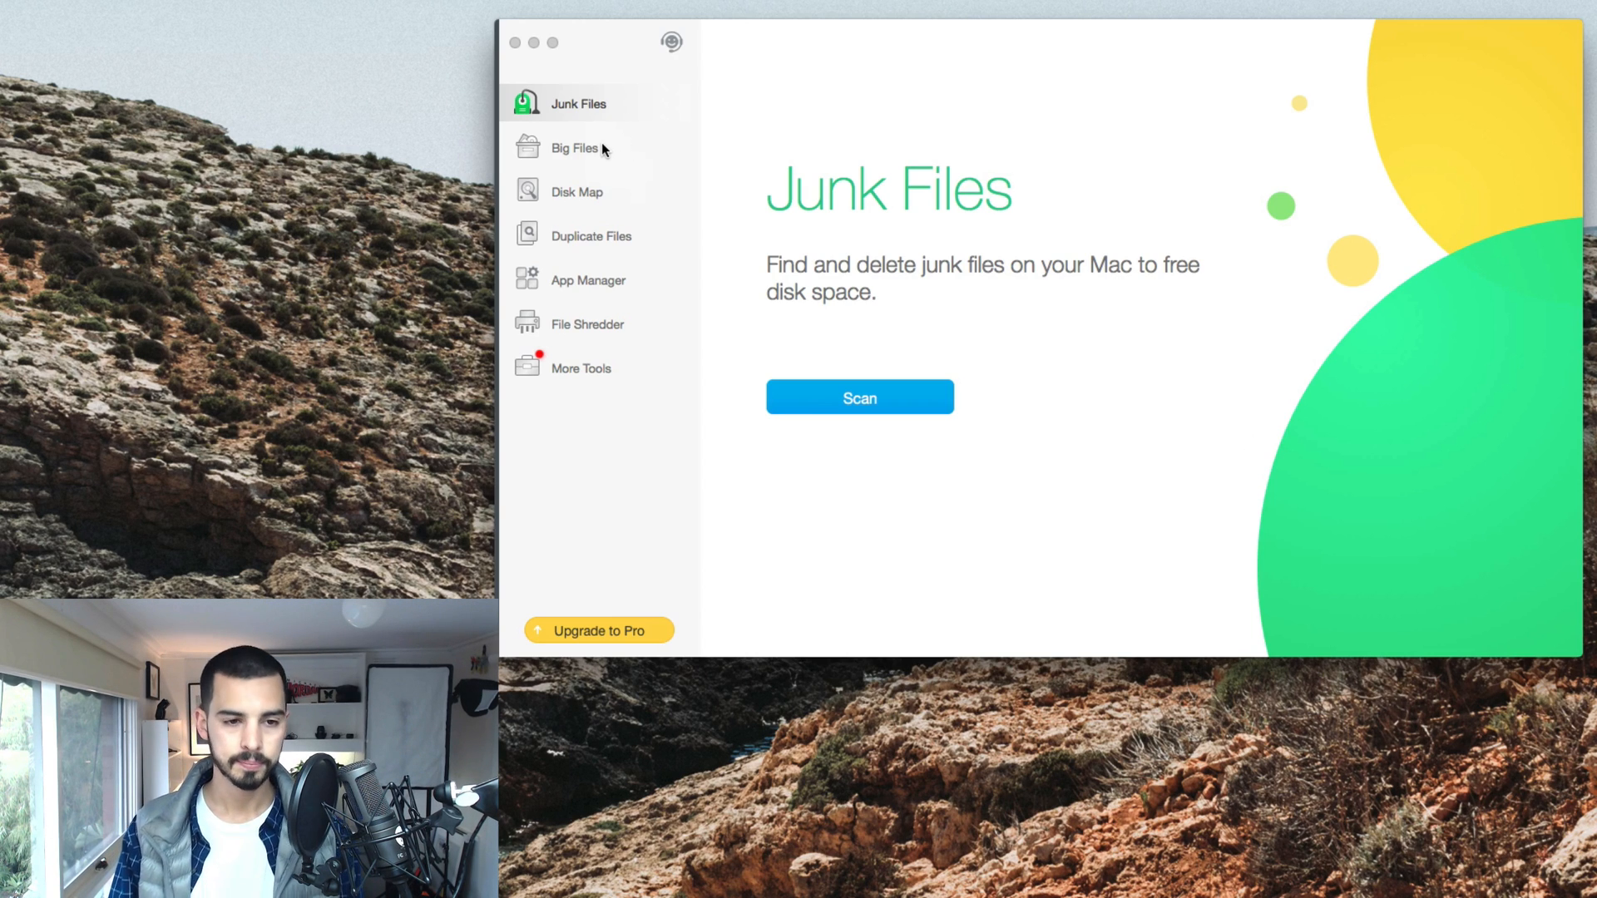
{"action": "left_click", "coordinate": [574, 148]}
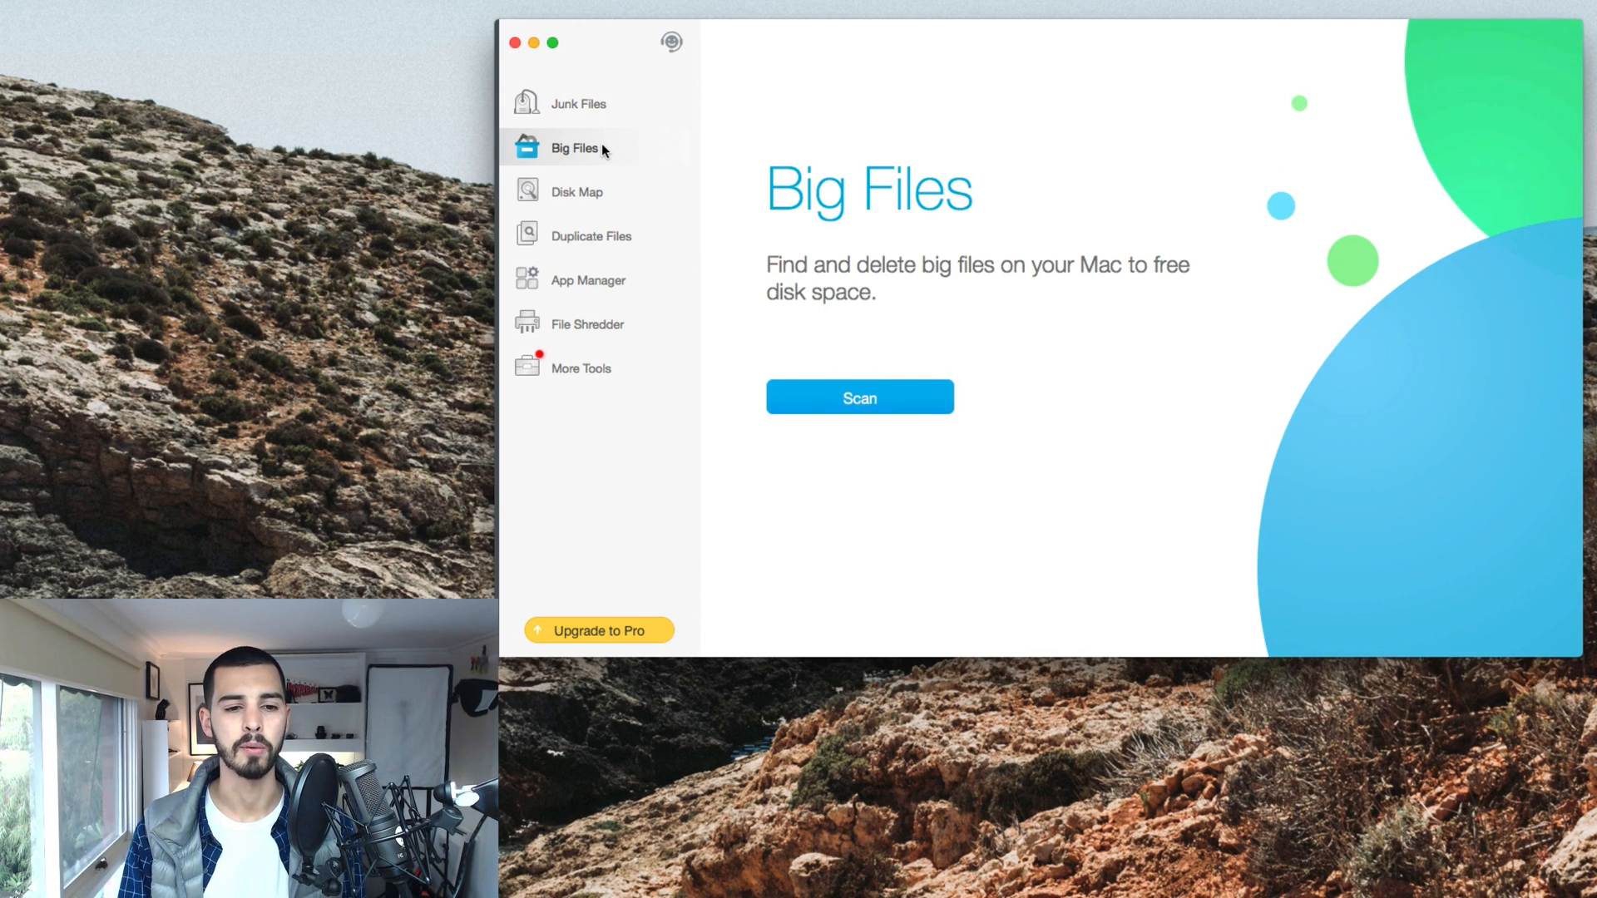
Scan the Mac for big files, finding 219.6 GB grouped by size range
{"action": "left_click", "coordinate": [859, 398]}
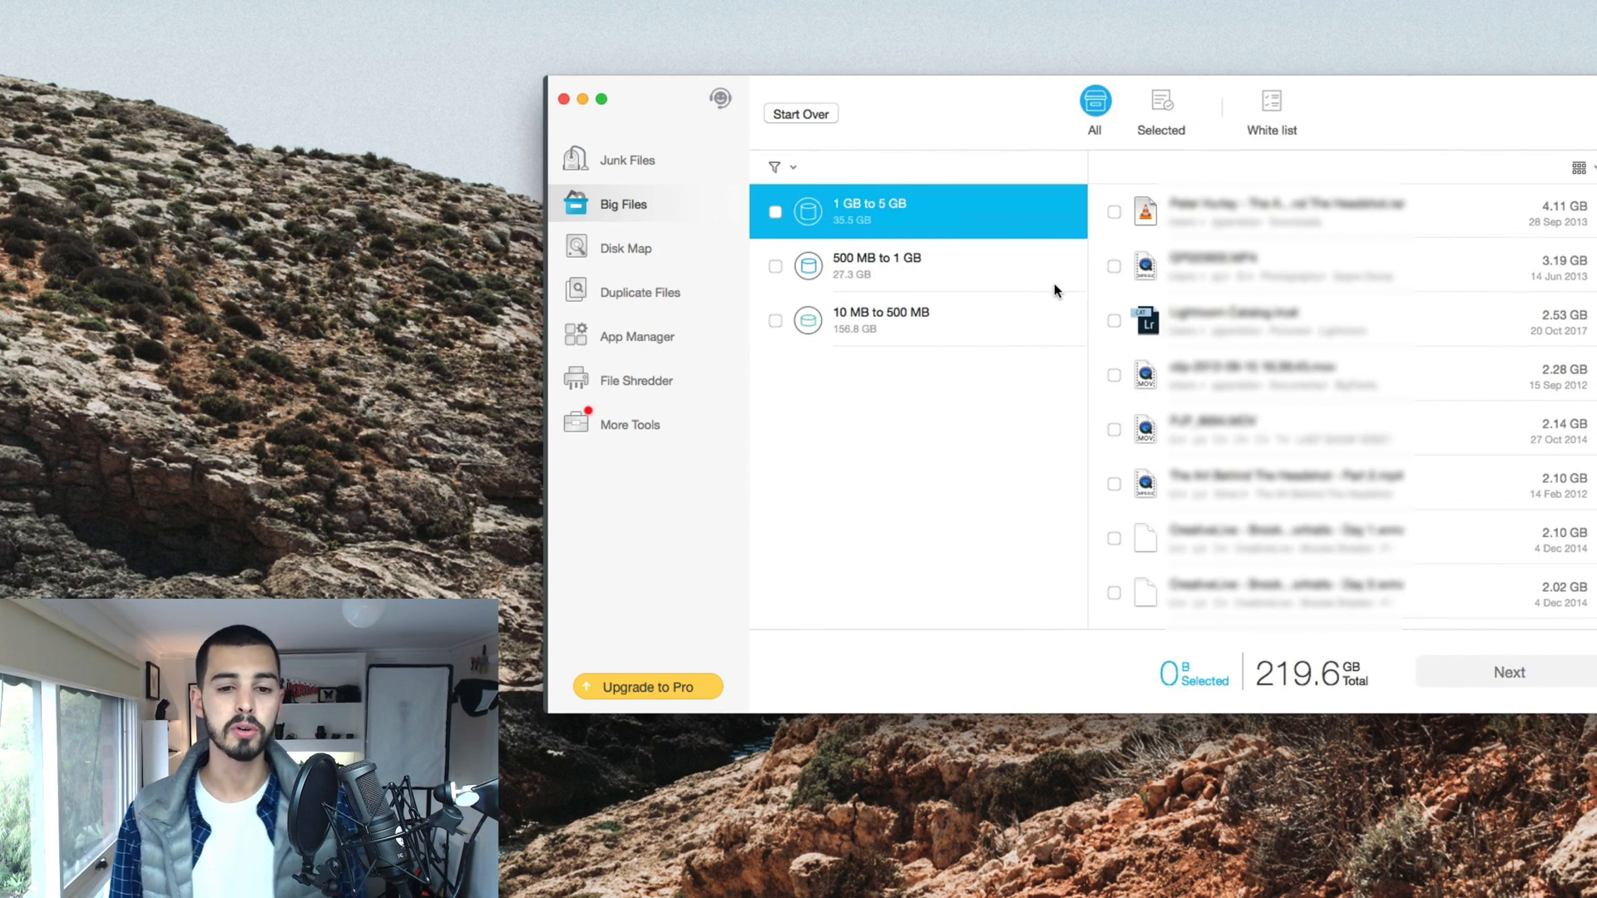
Browse the 500 MB–1 GB and 10 MB–500 MB groups, mark a video, and start a Disk Map folder selection
{"action": "scroll", "scroll_direction": "down", "scroll_amount": 3}
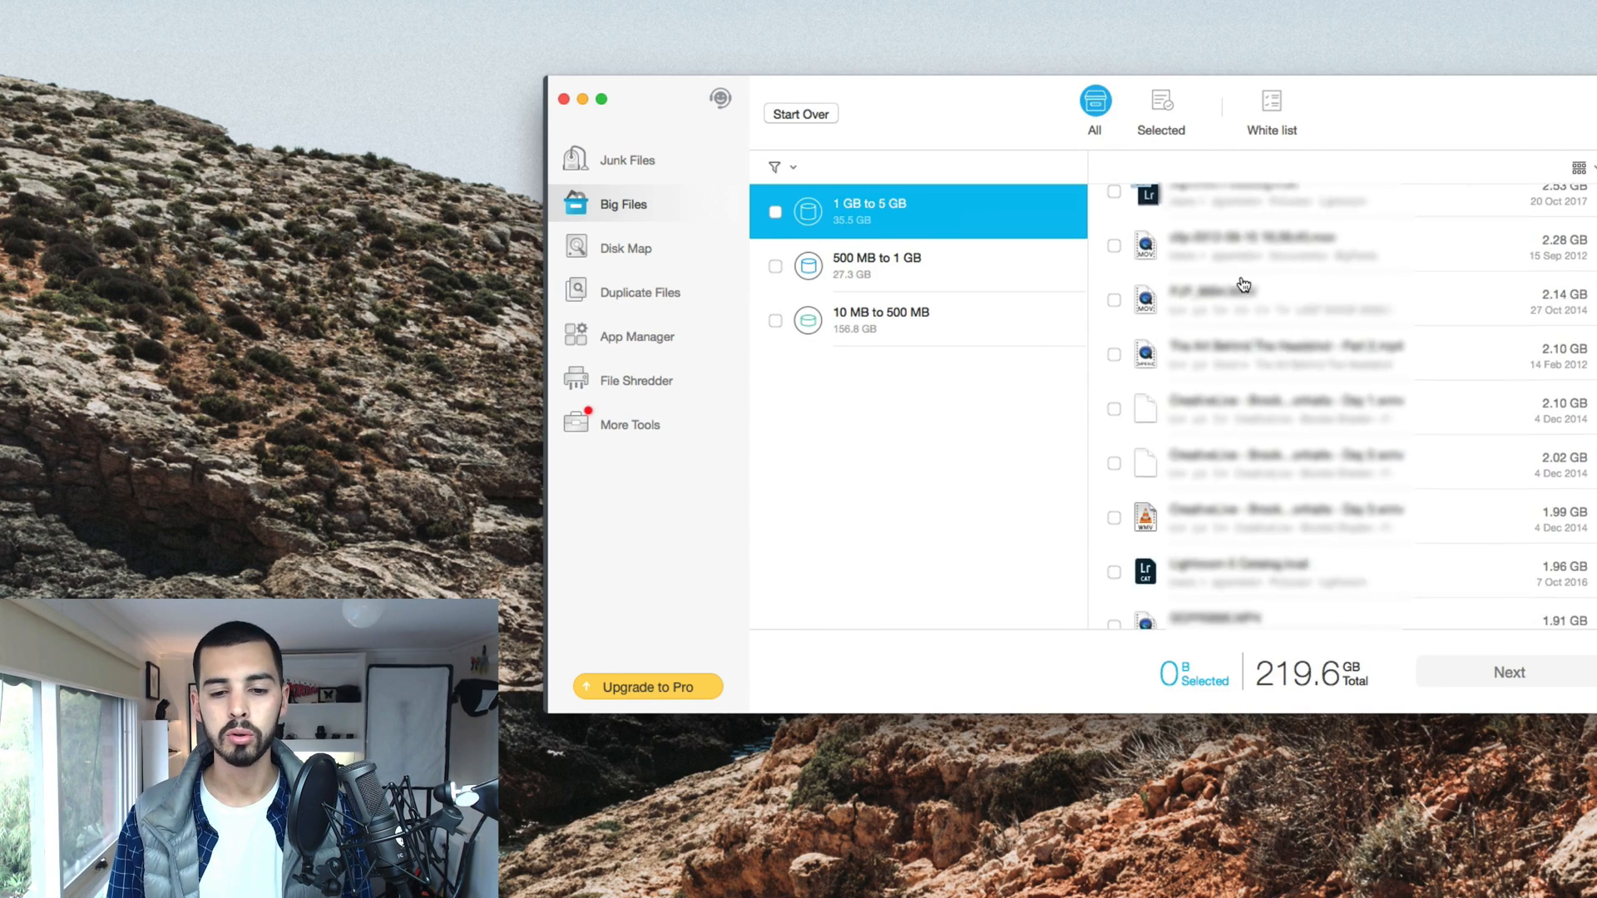
{"action": "scroll", "scroll_direction": "down", "scroll_amount": 3}
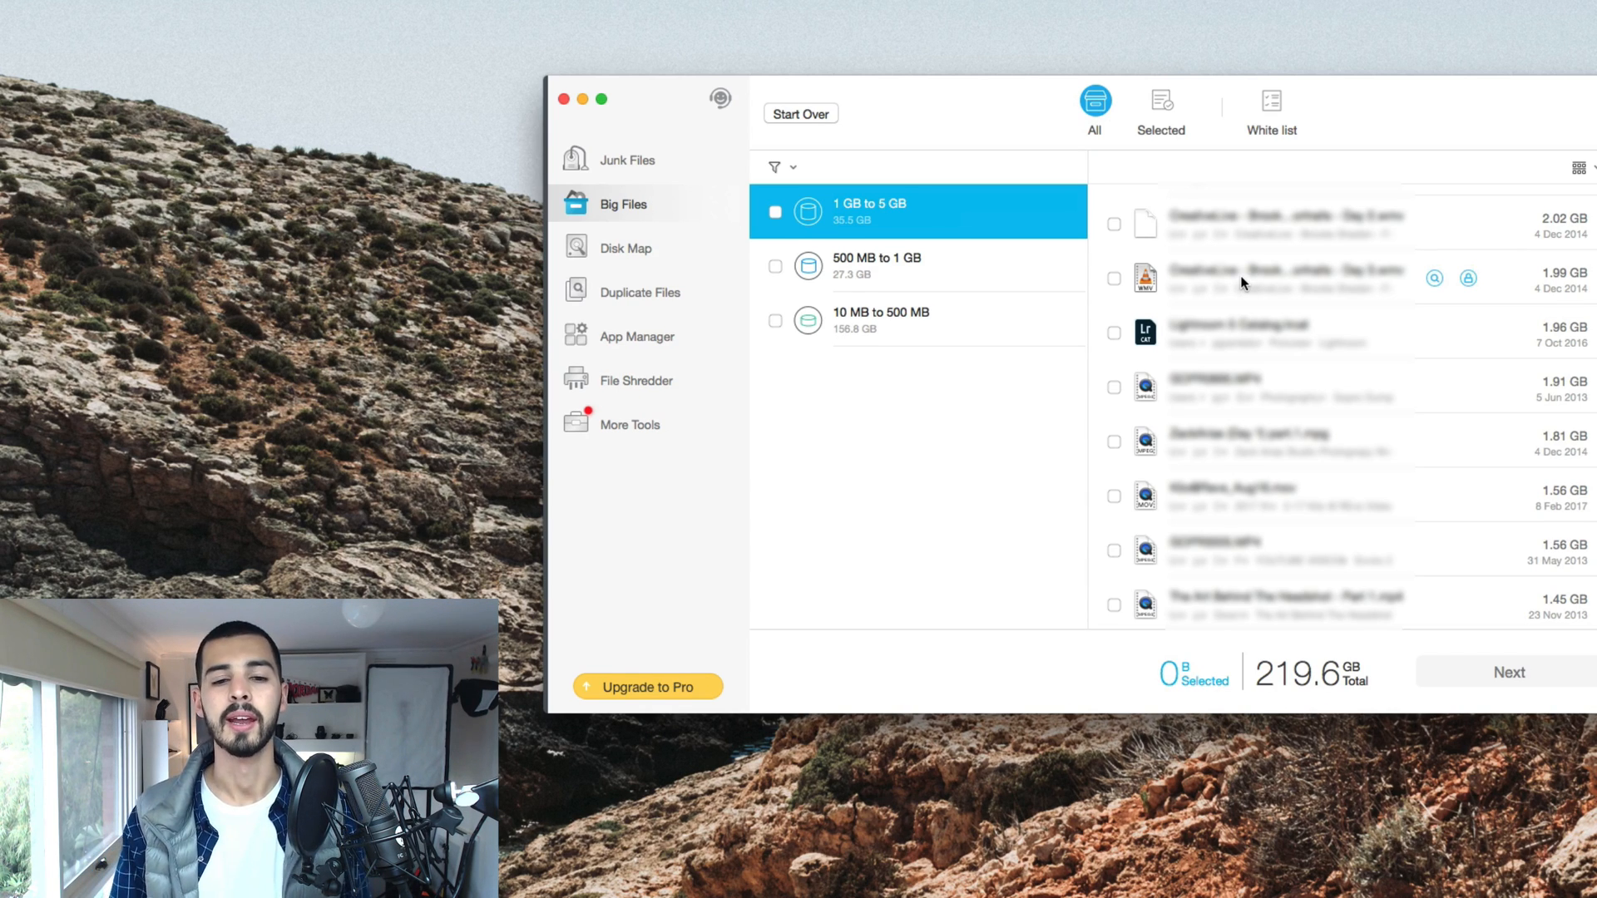
{"action": "left_click", "coordinate": [876, 266]}
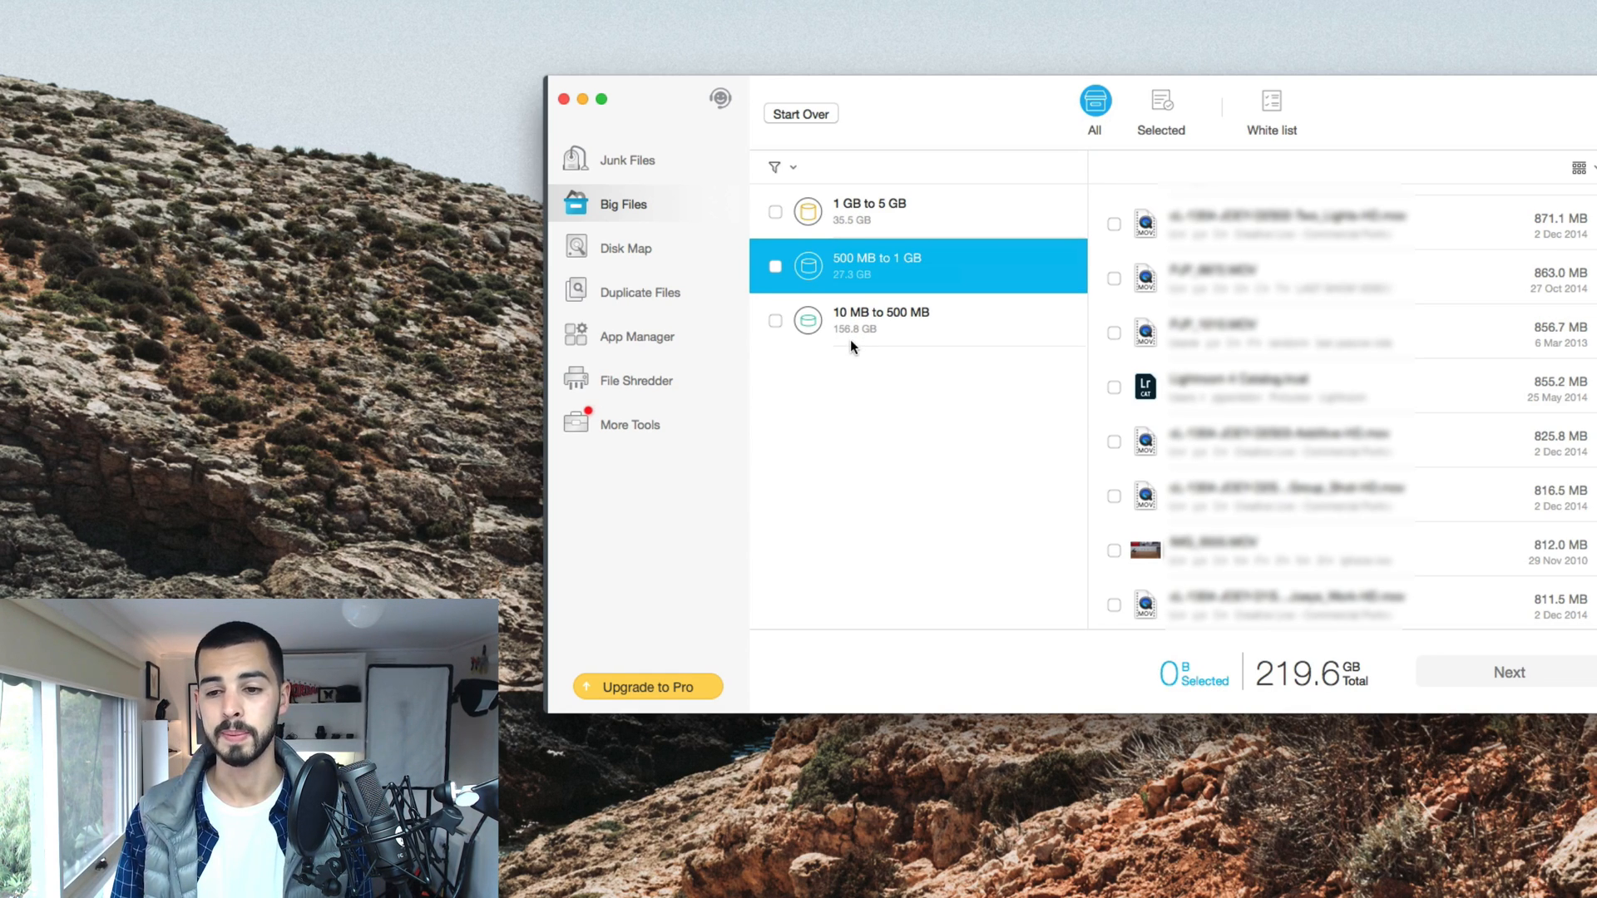
{"action": "mouse_move", "coordinate": [858, 341]}
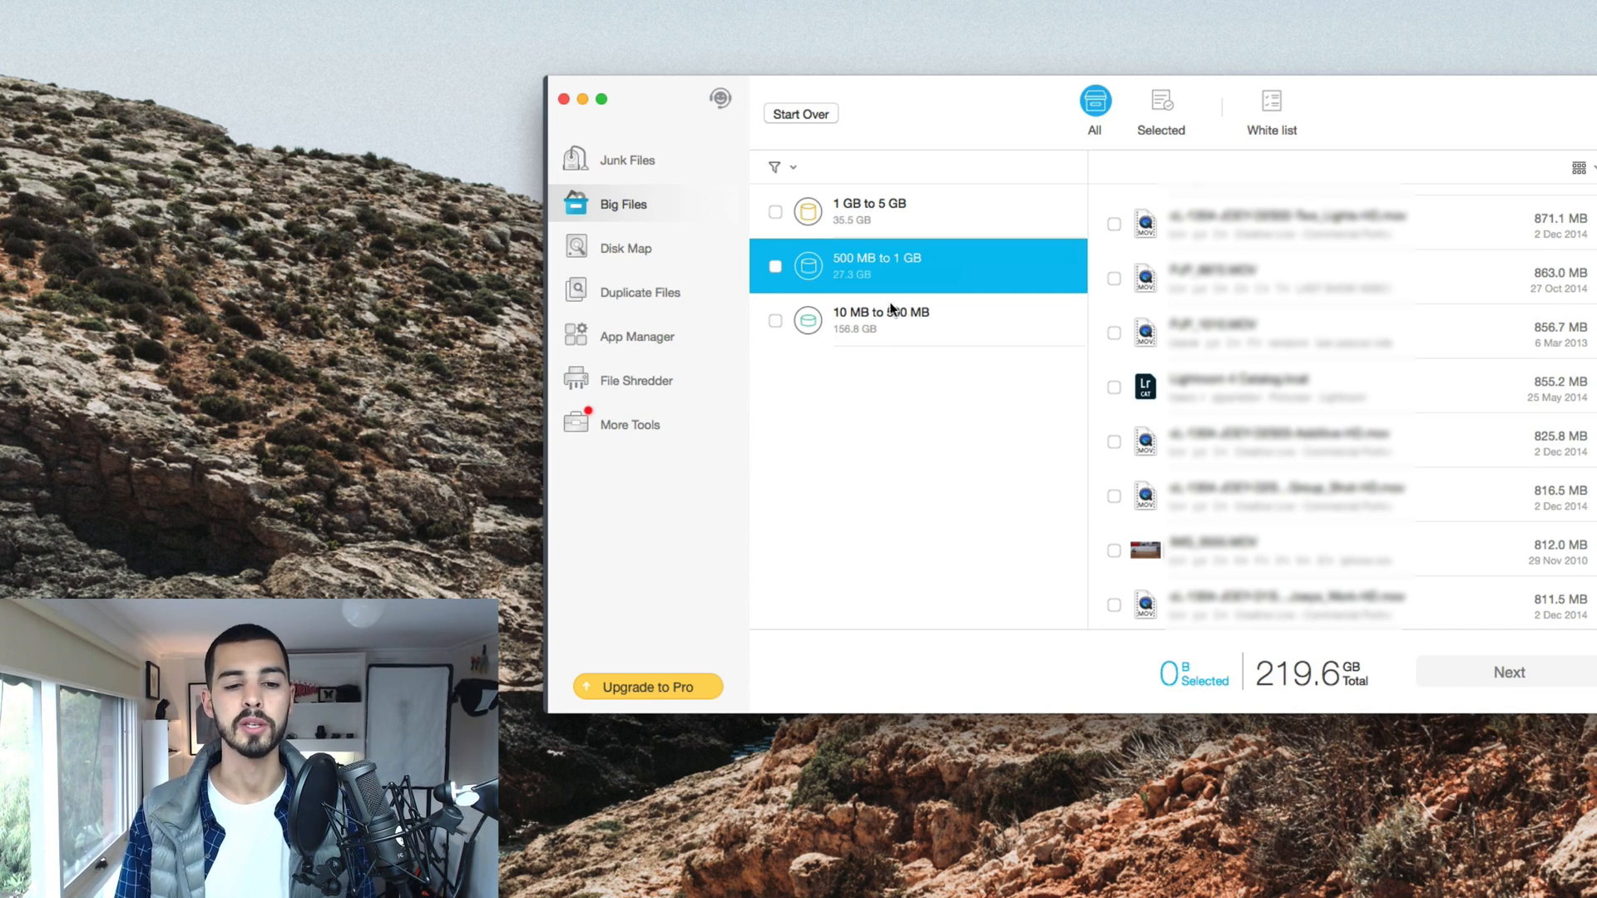
{"action": "left_click", "coordinate": [880, 320]}
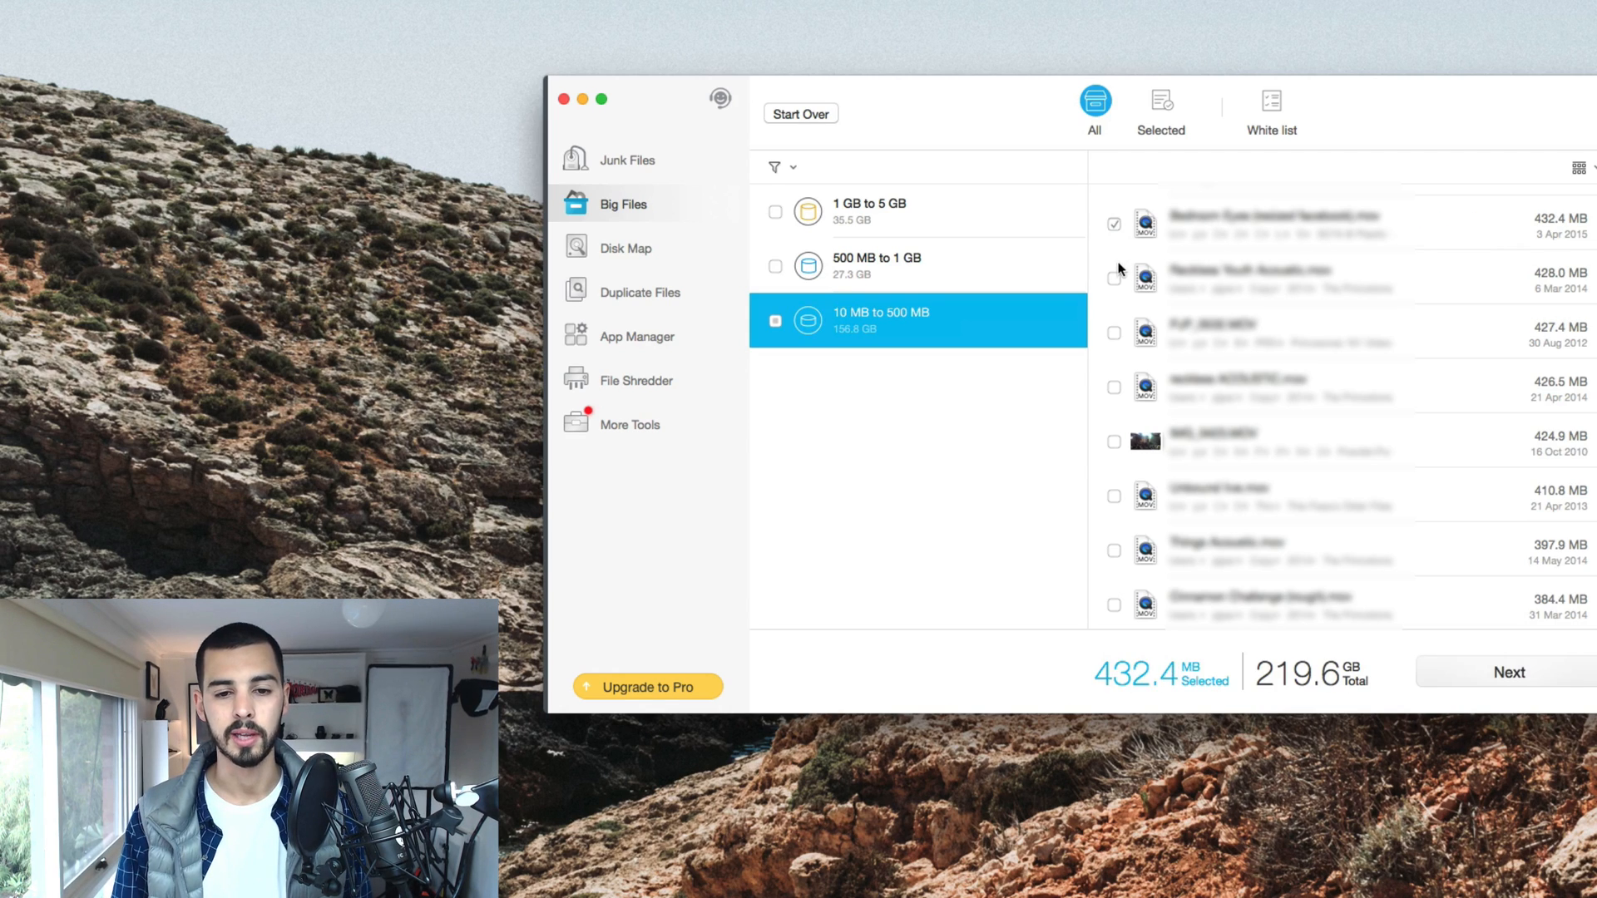
{"action": "left_click", "coordinate": [1113, 387]}
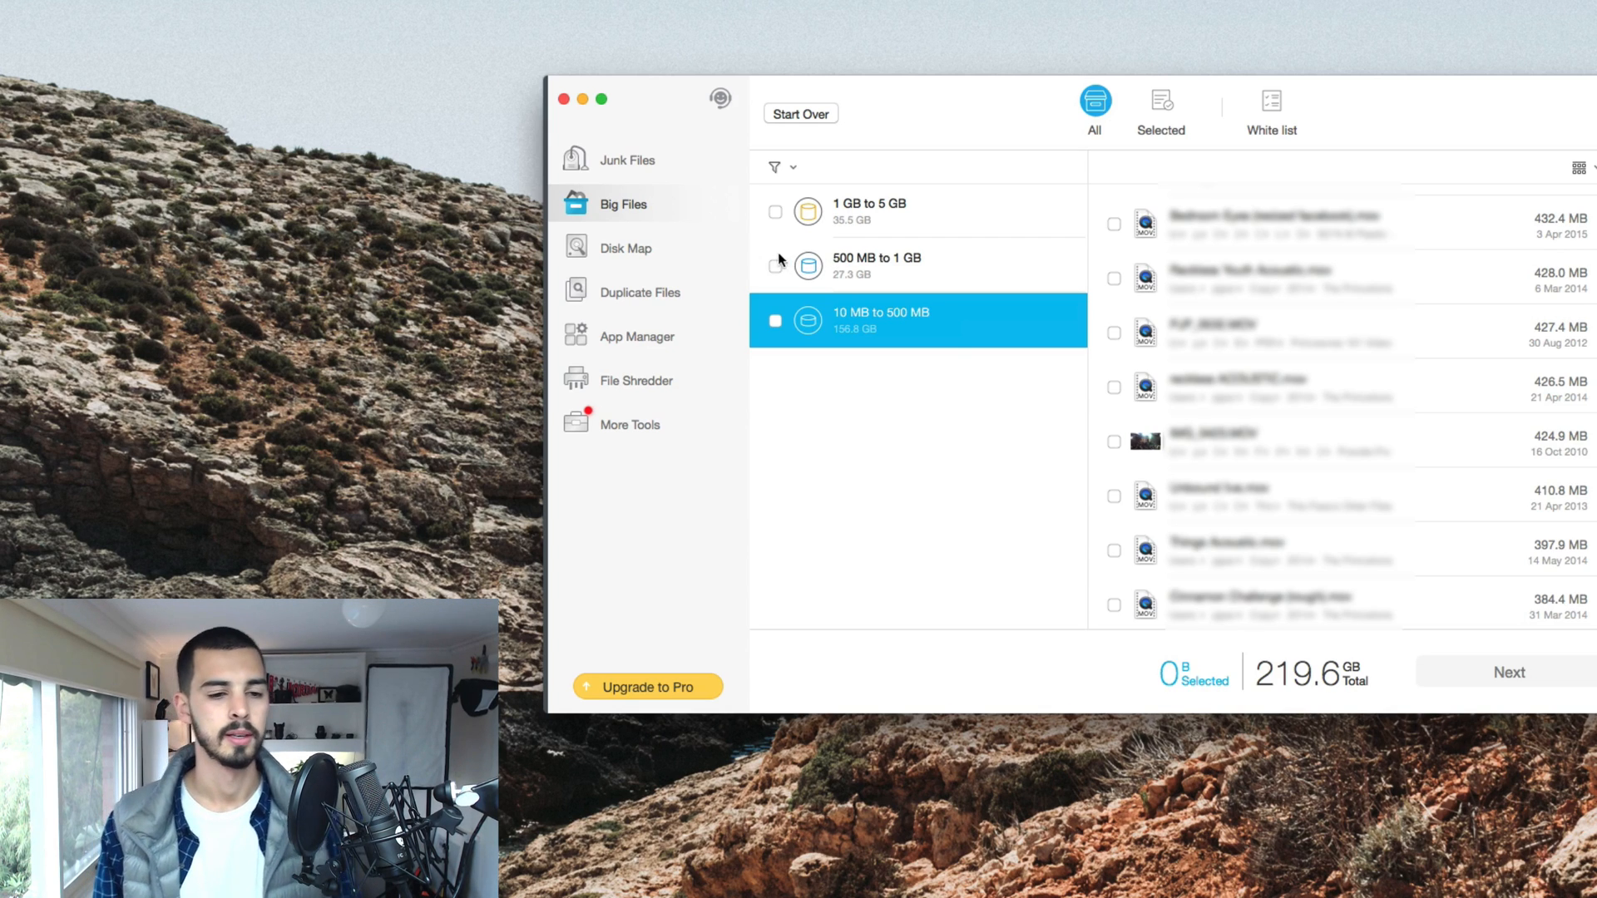
{"action": "left_click", "coordinate": [625, 248]}
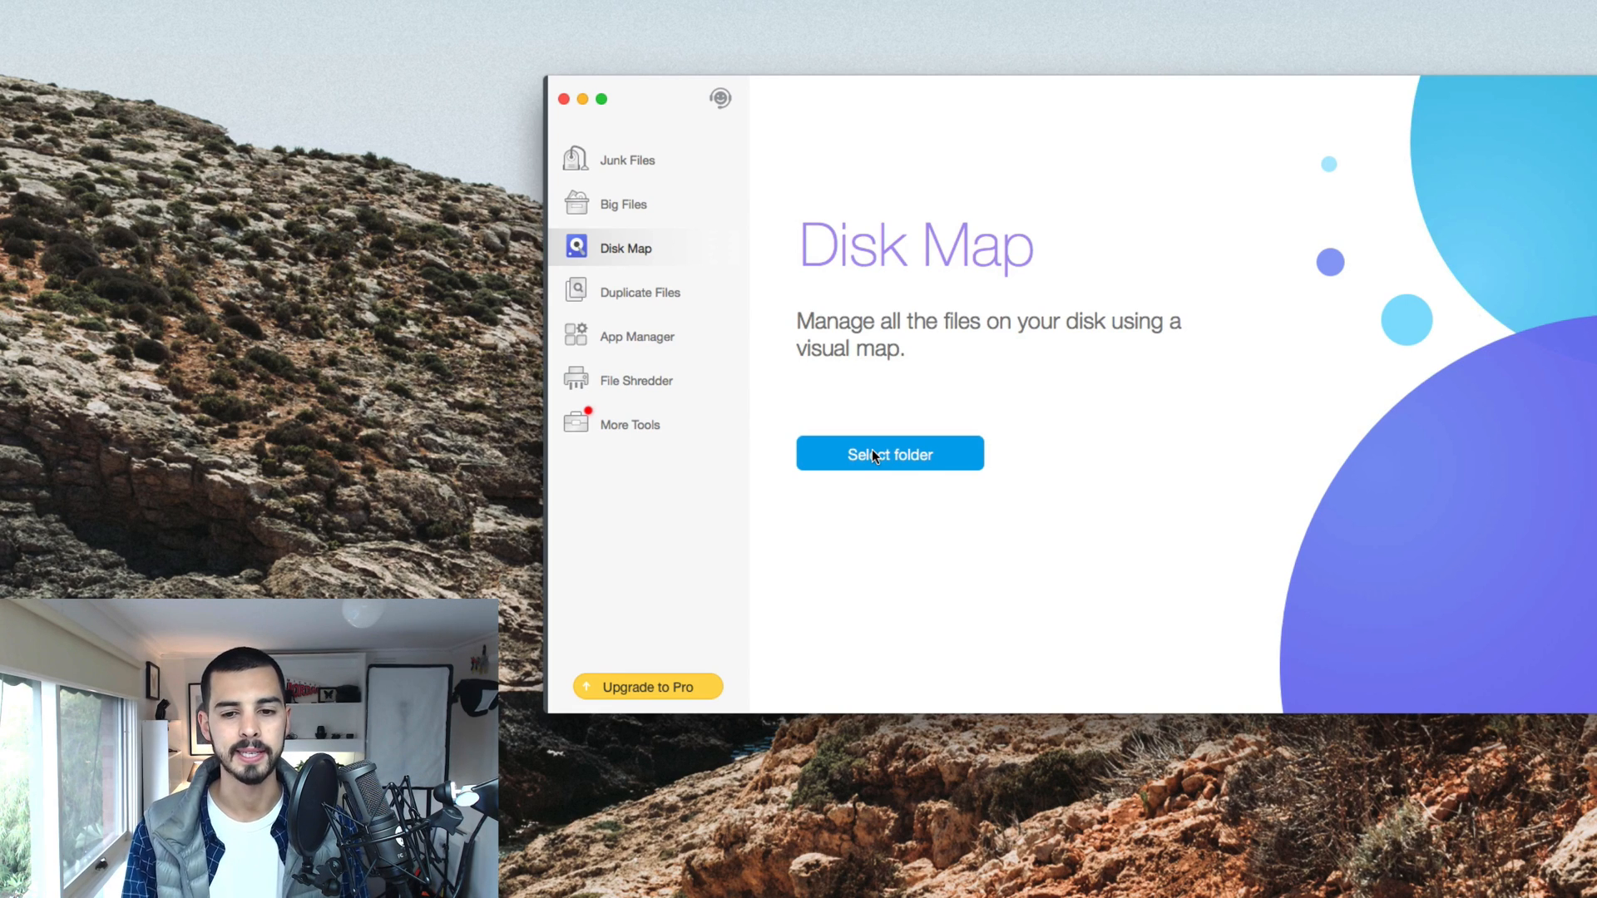
{"action": "left_click", "coordinate": [889, 454]}
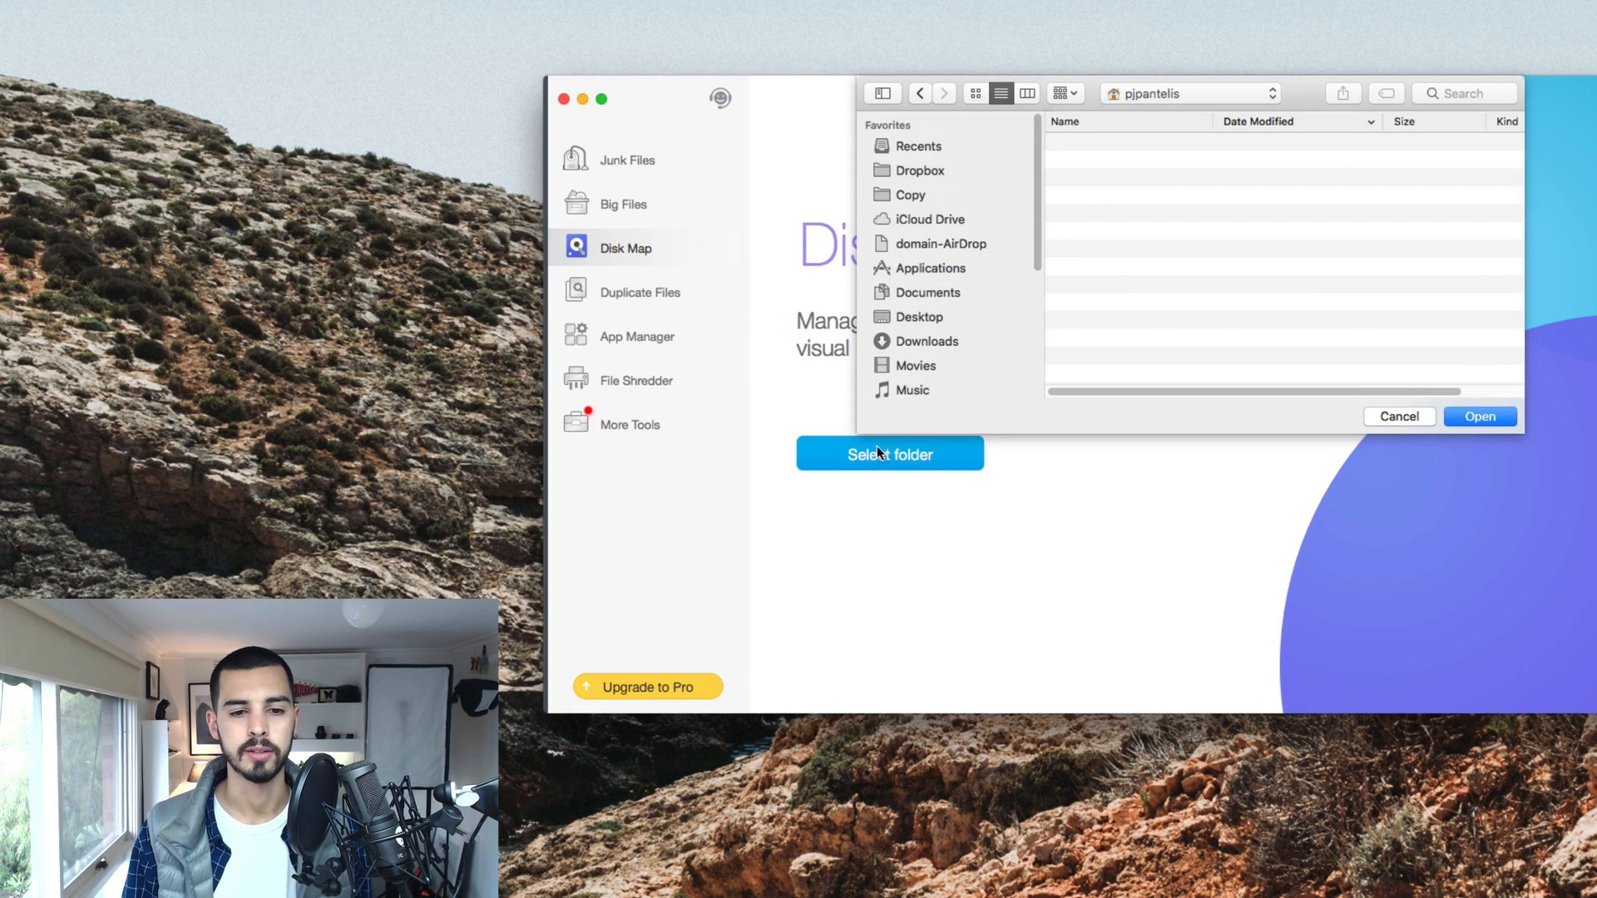
Map the Documents folder, ticking and then unticking Vuze Downloads
{"action": "left_click", "coordinate": [919, 169]}
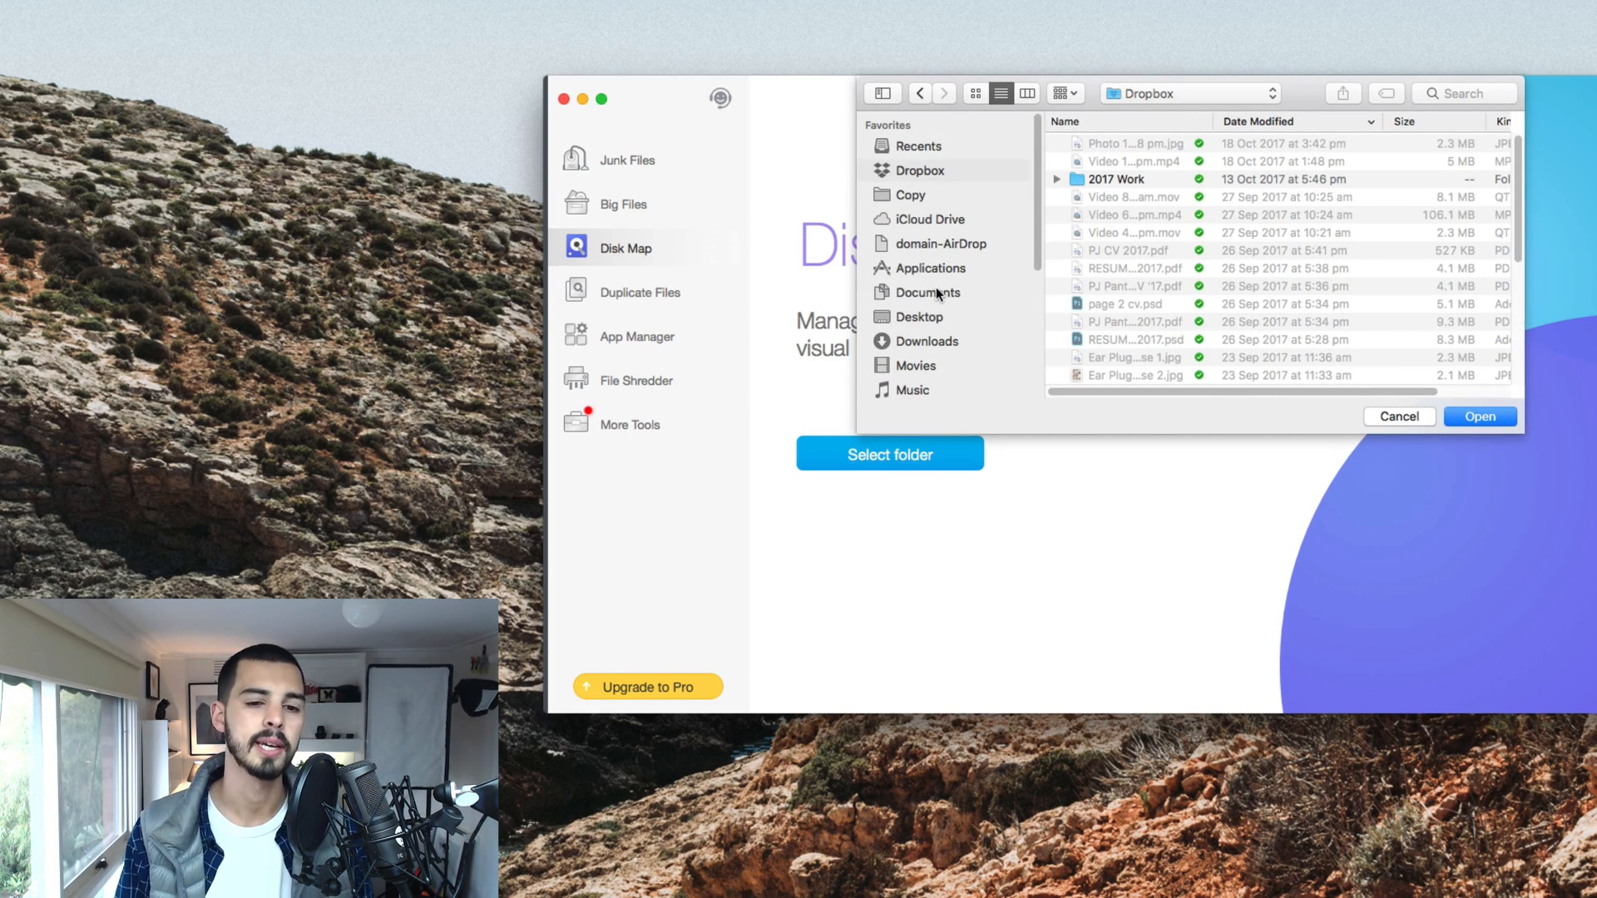
{"action": "left_click", "coordinate": [1479, 416]}
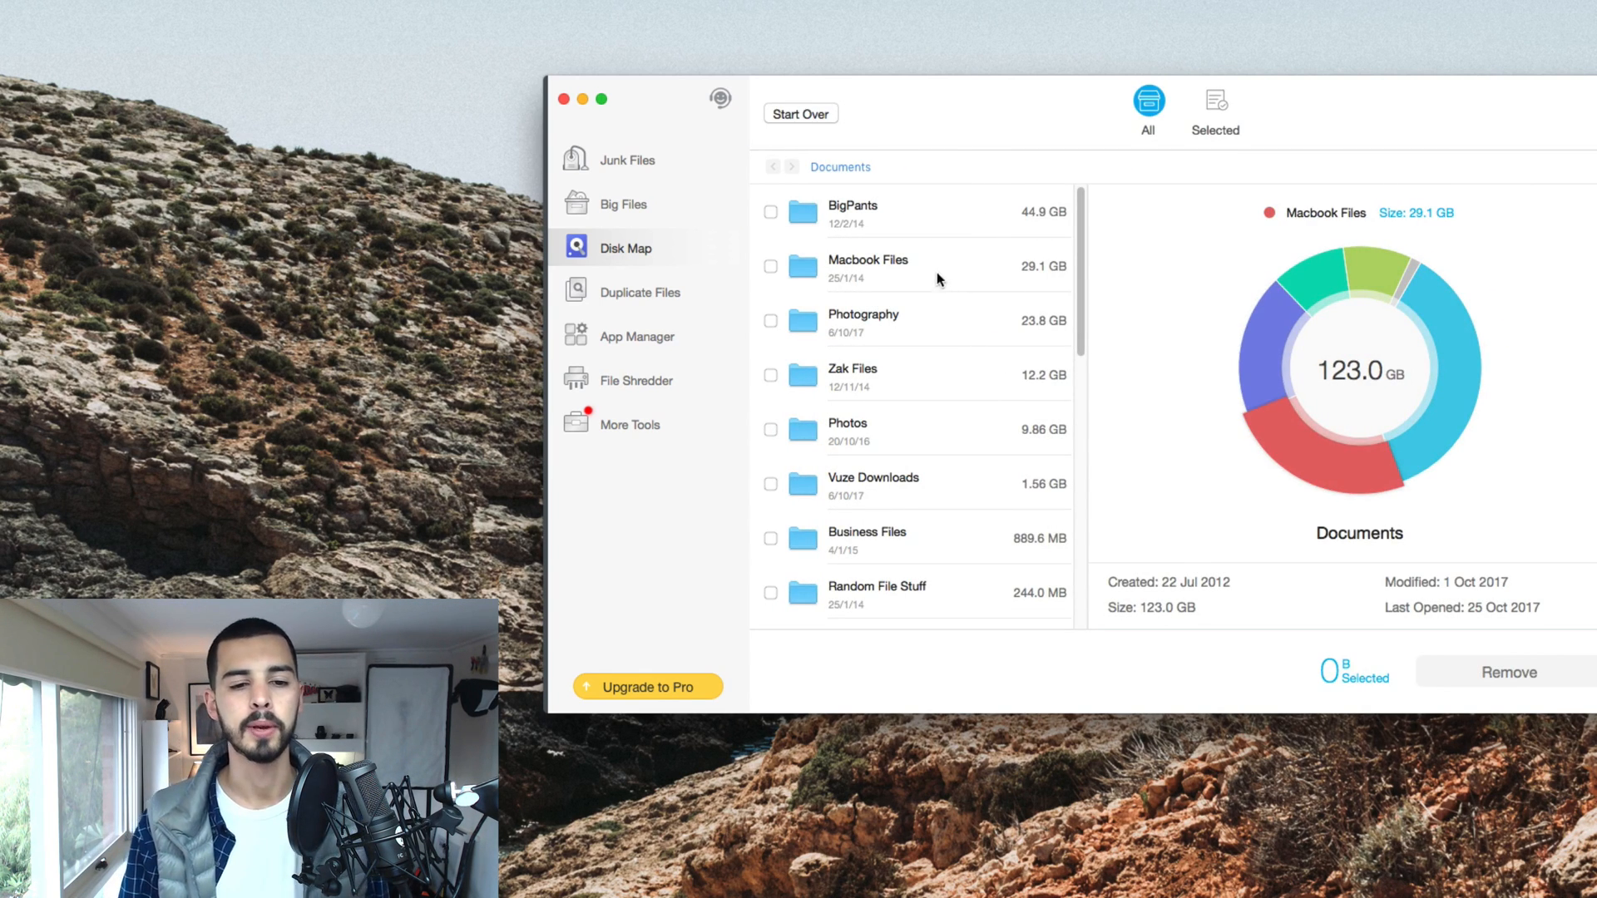
{"action": "mouse_move", "coordinate": [820, 232]}
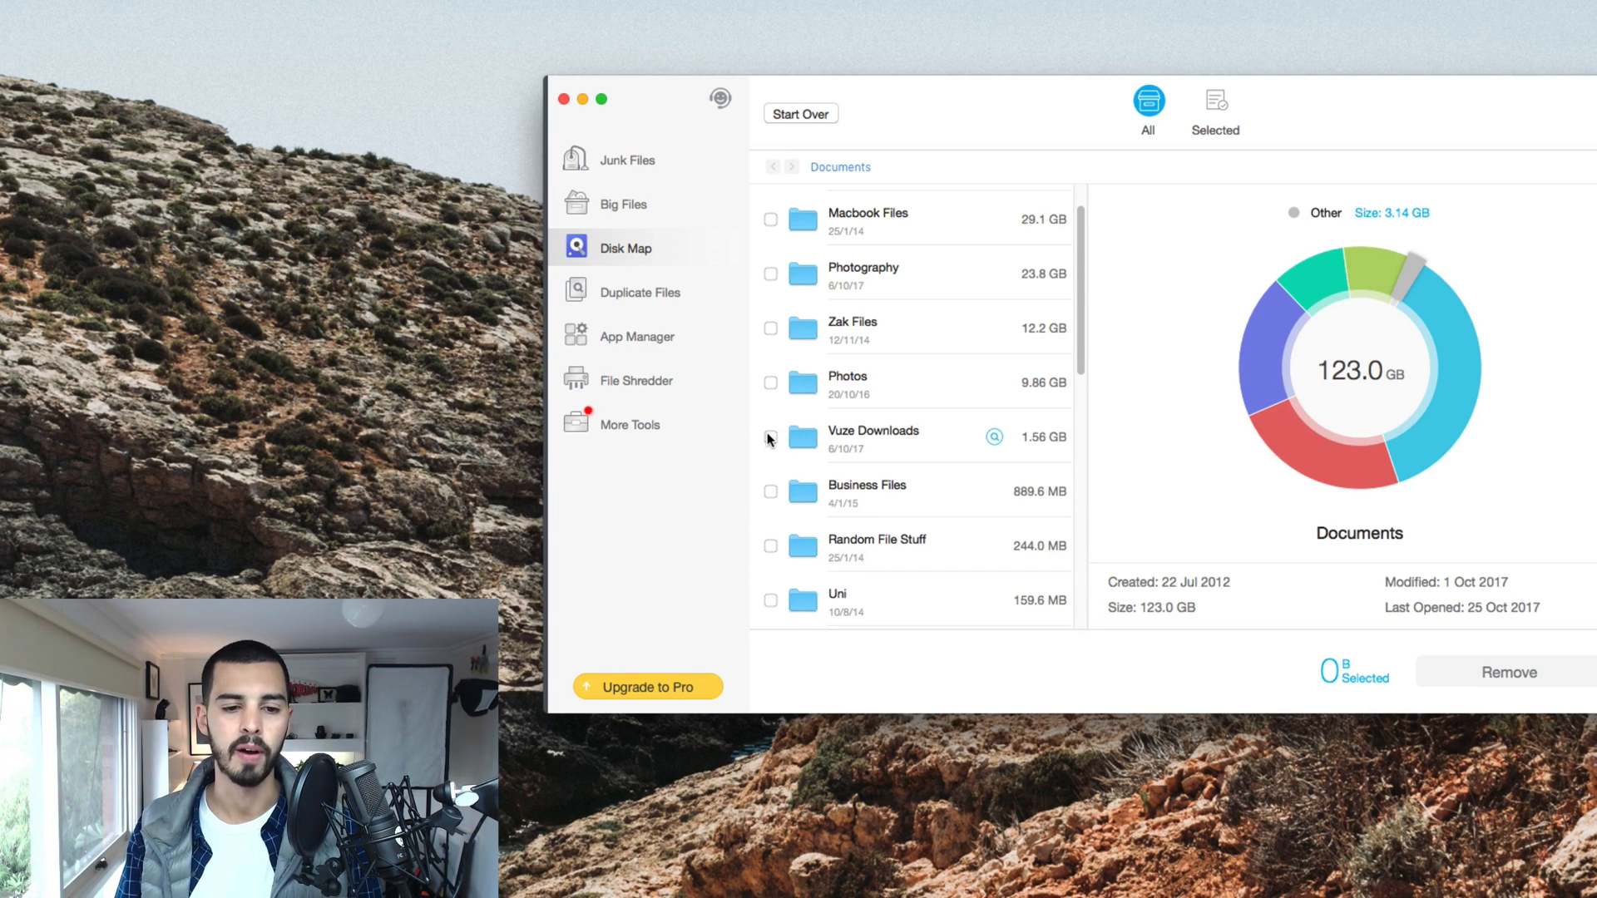
{"action": "left_click", "coordinate": [771, 437]}
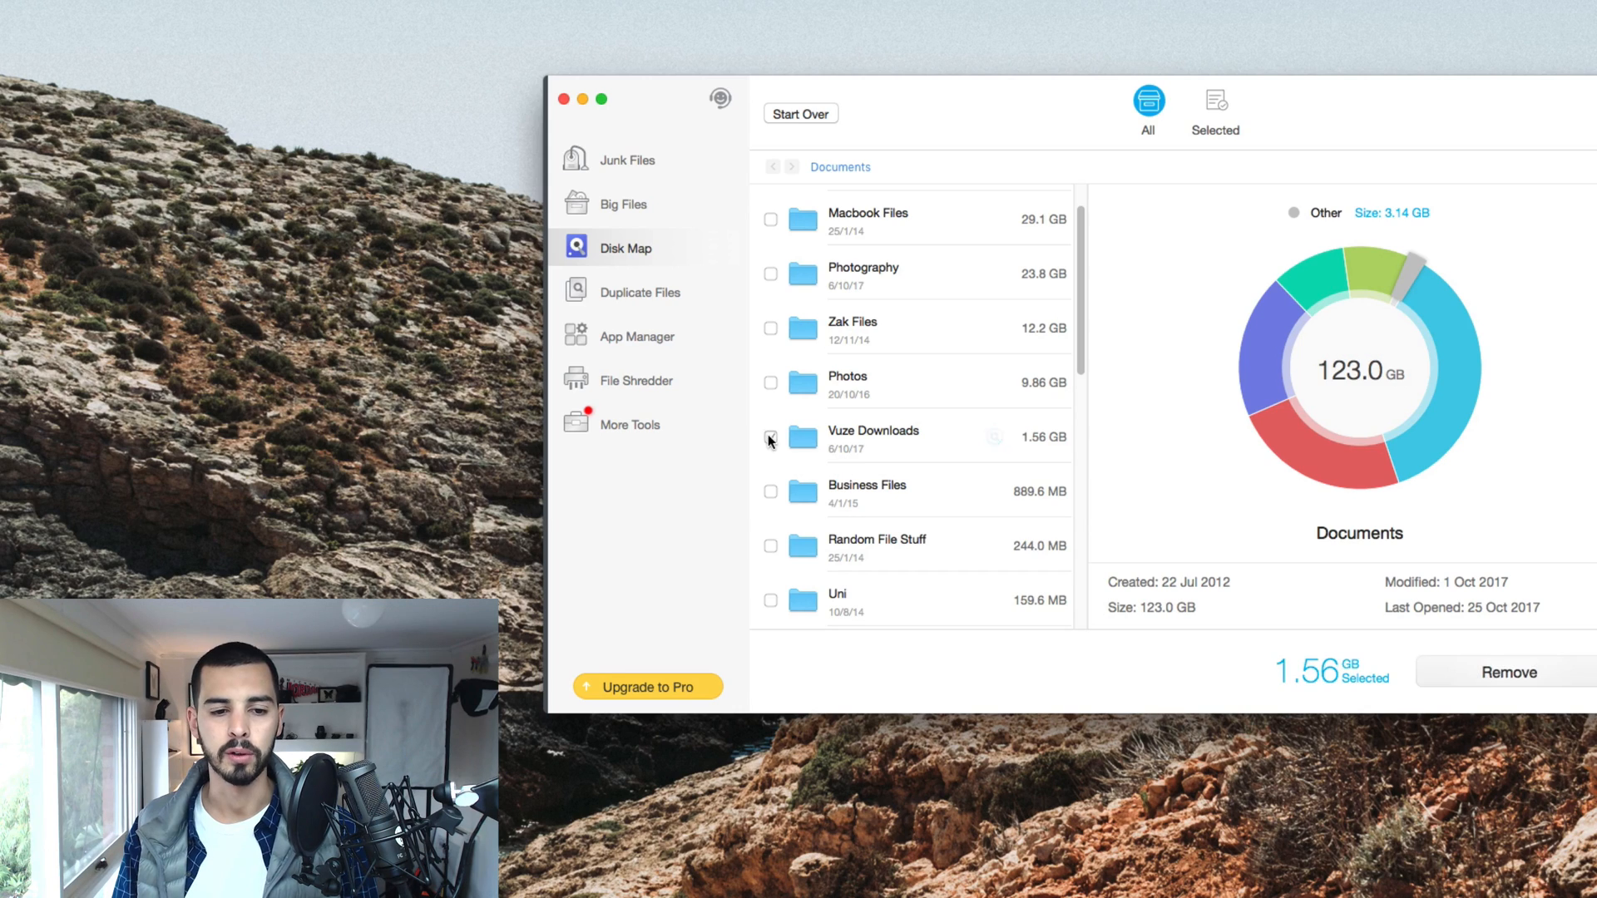
{"action": "left_click", "coordinate": [770, 436]}
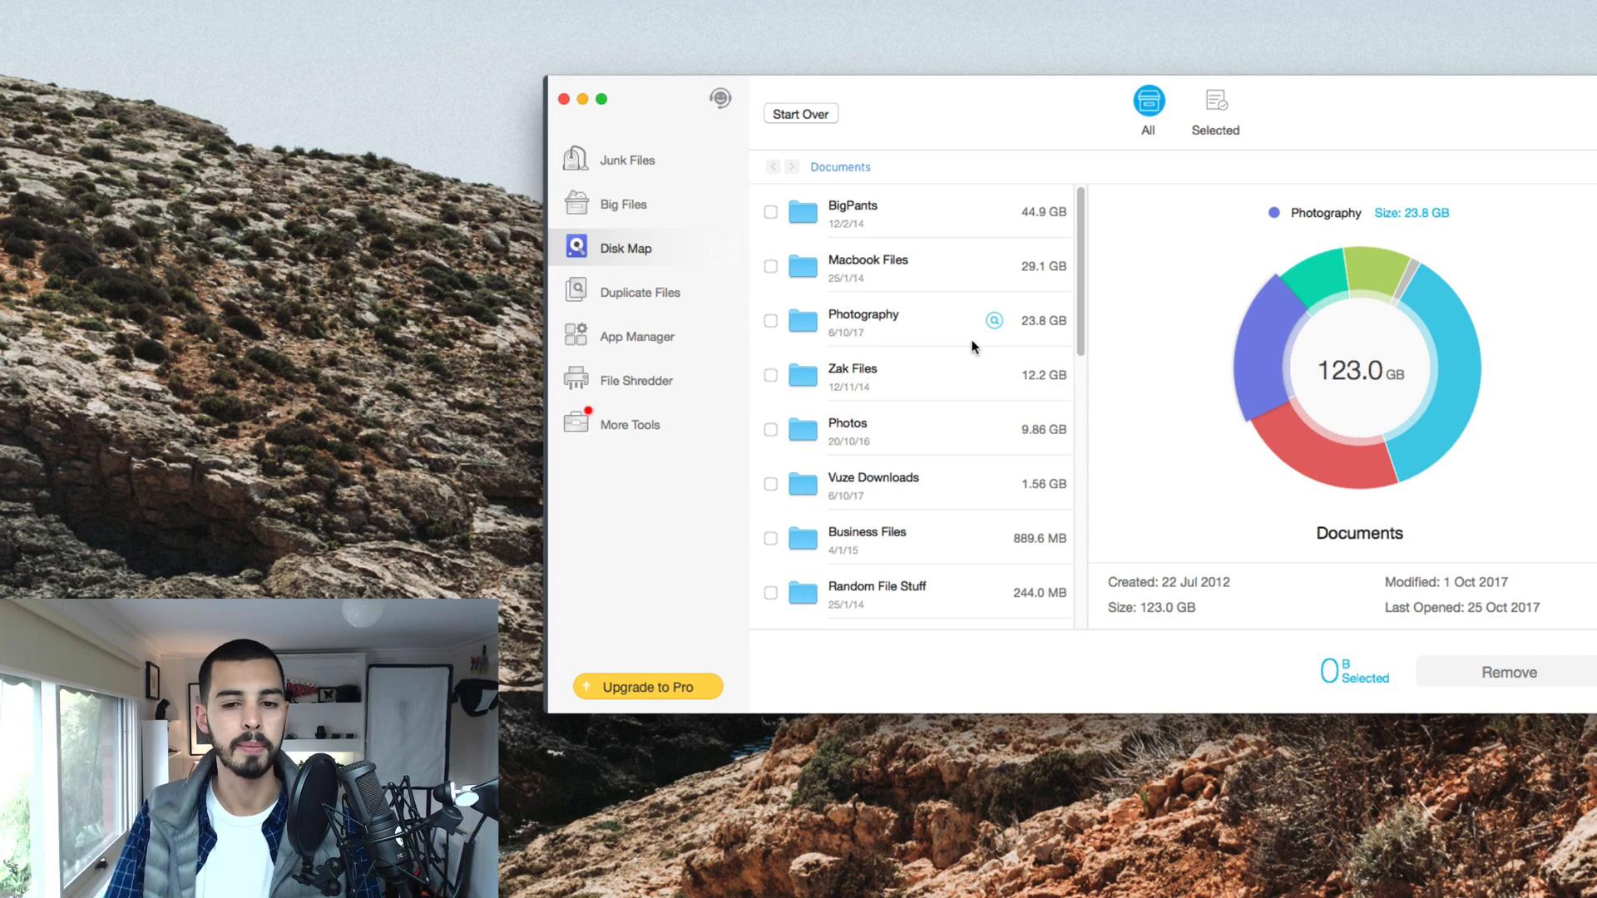
{"action": "mouse_move", "coordinate": [881, 332]}
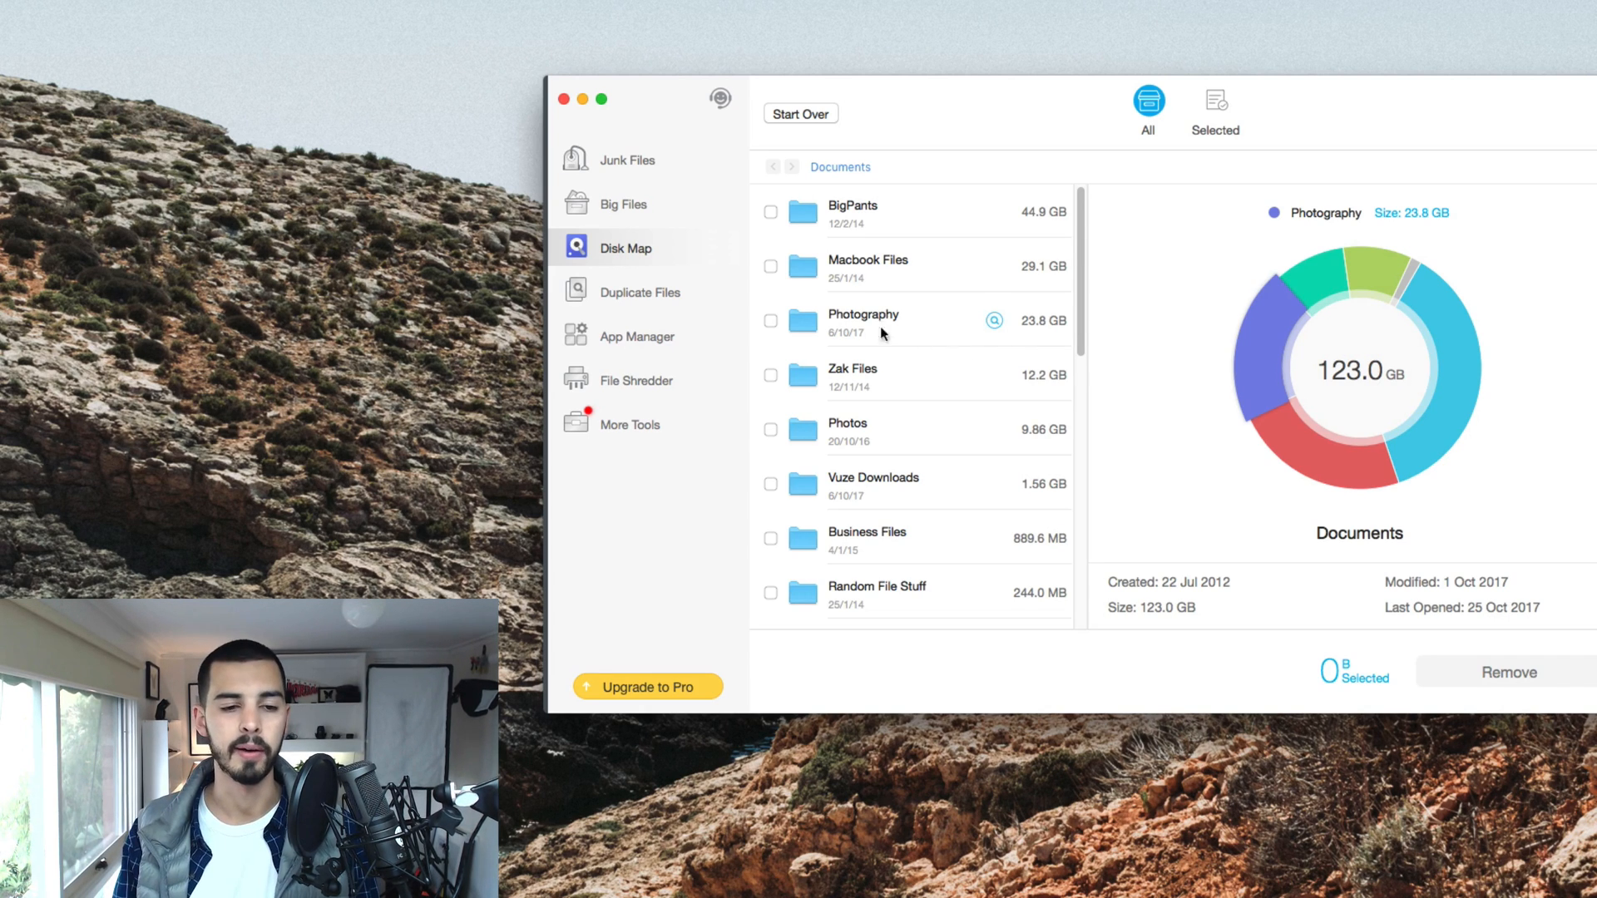
{"action": "left_click", "coordinate": [640, 291]}
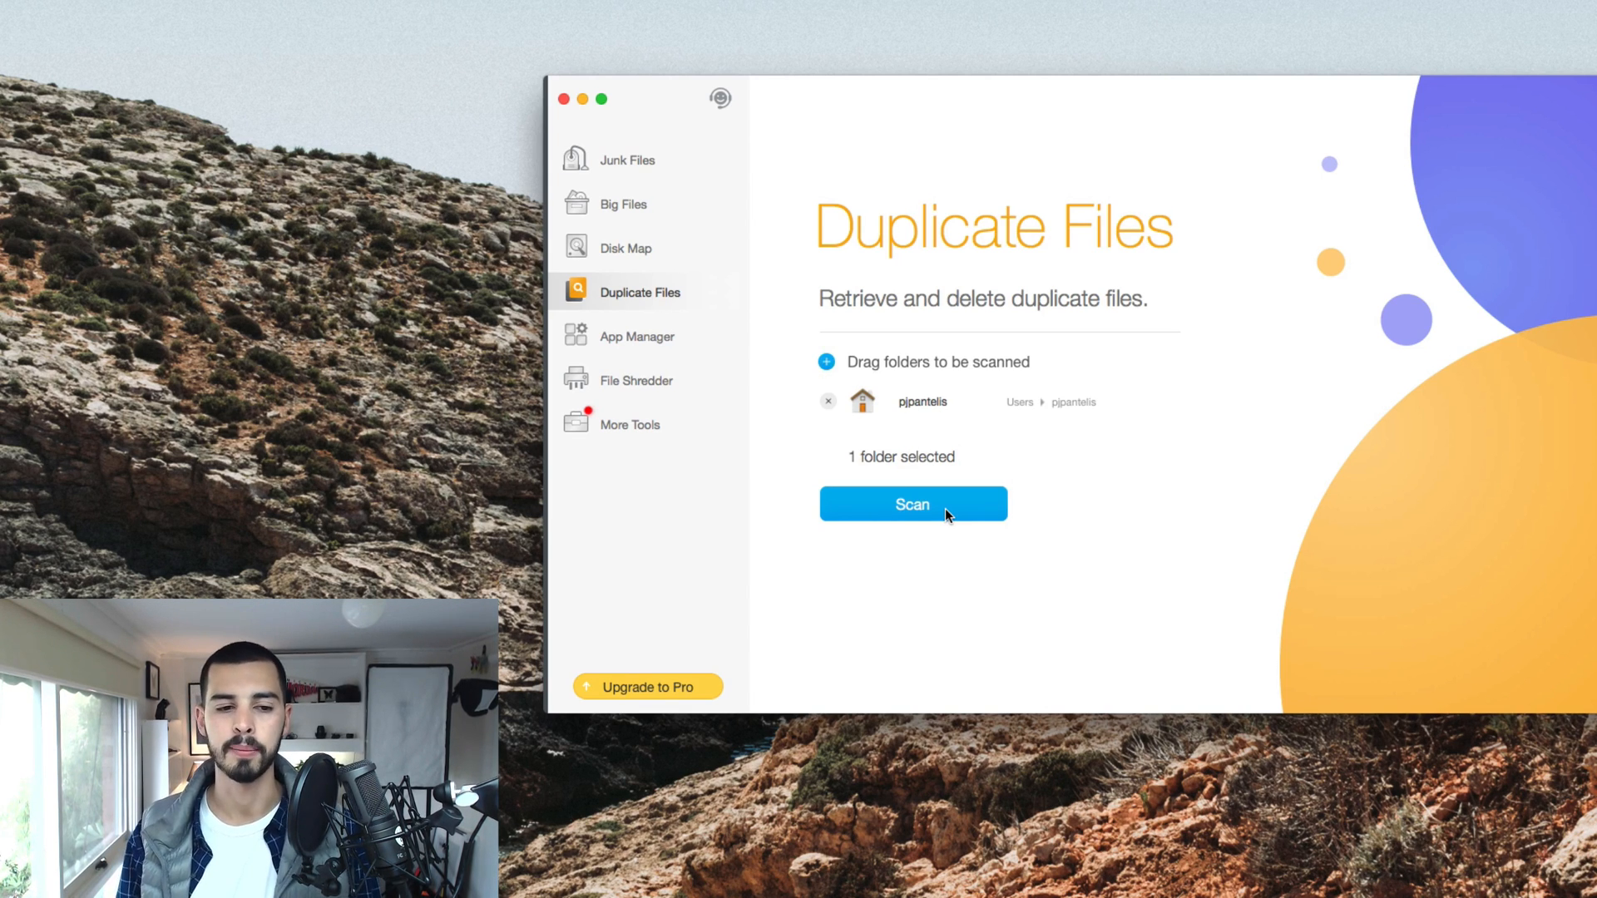
Scan the home folder for duplicate files
{"action": "left_click", "coordinate": [636, 336]}
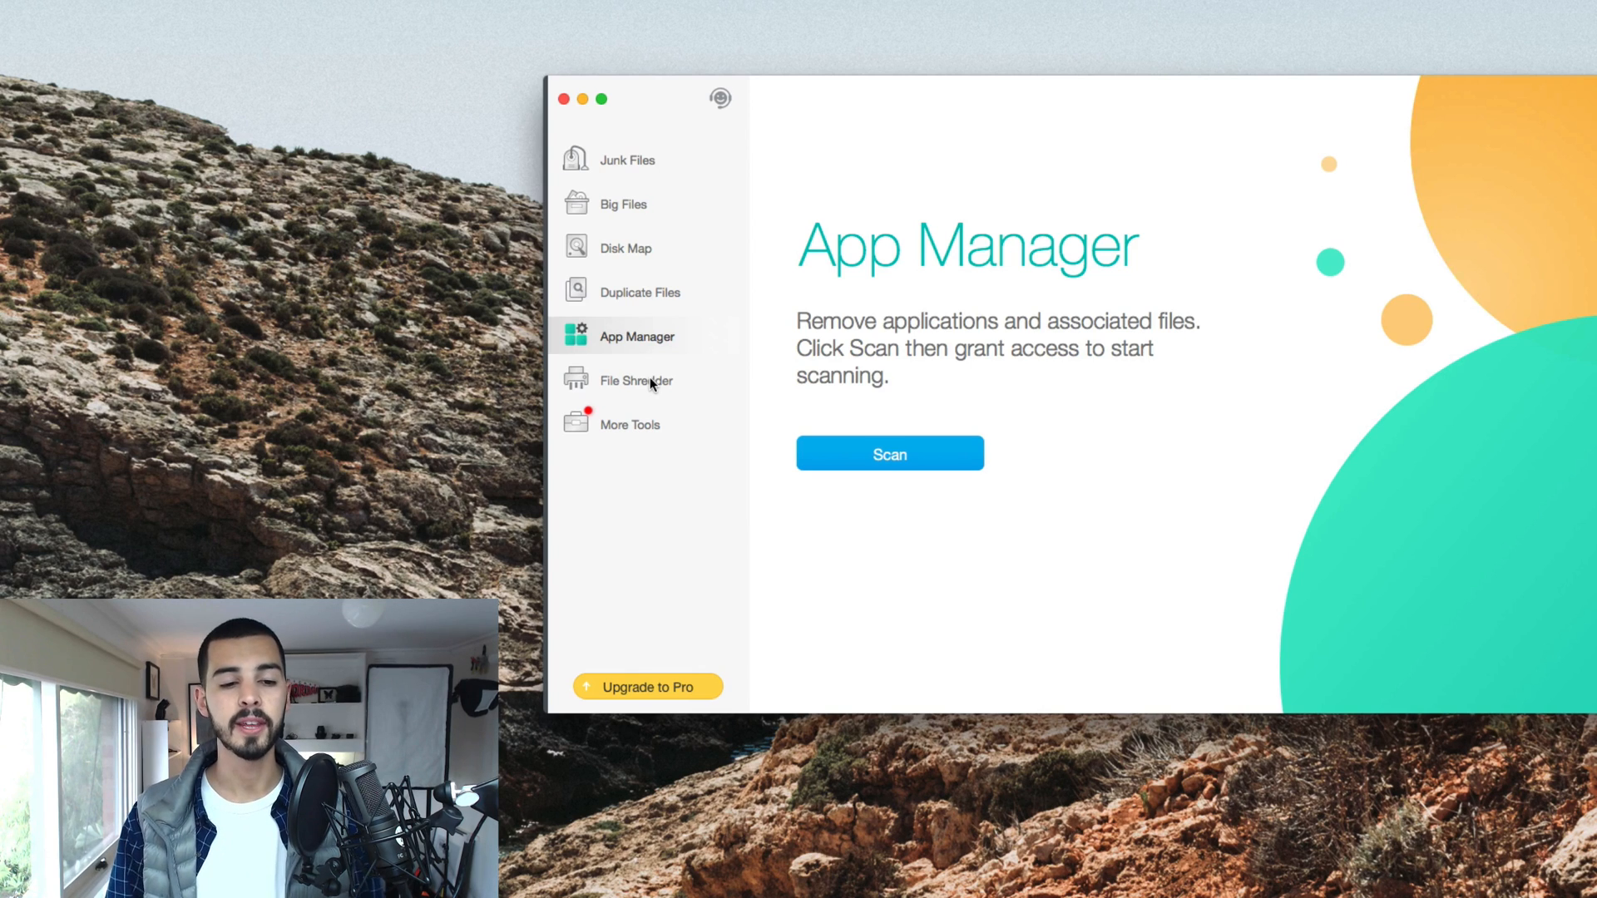
View the File Shredder tool, then move on to More Tools
{"action": "left_click", "coordinate": [635, 380]}
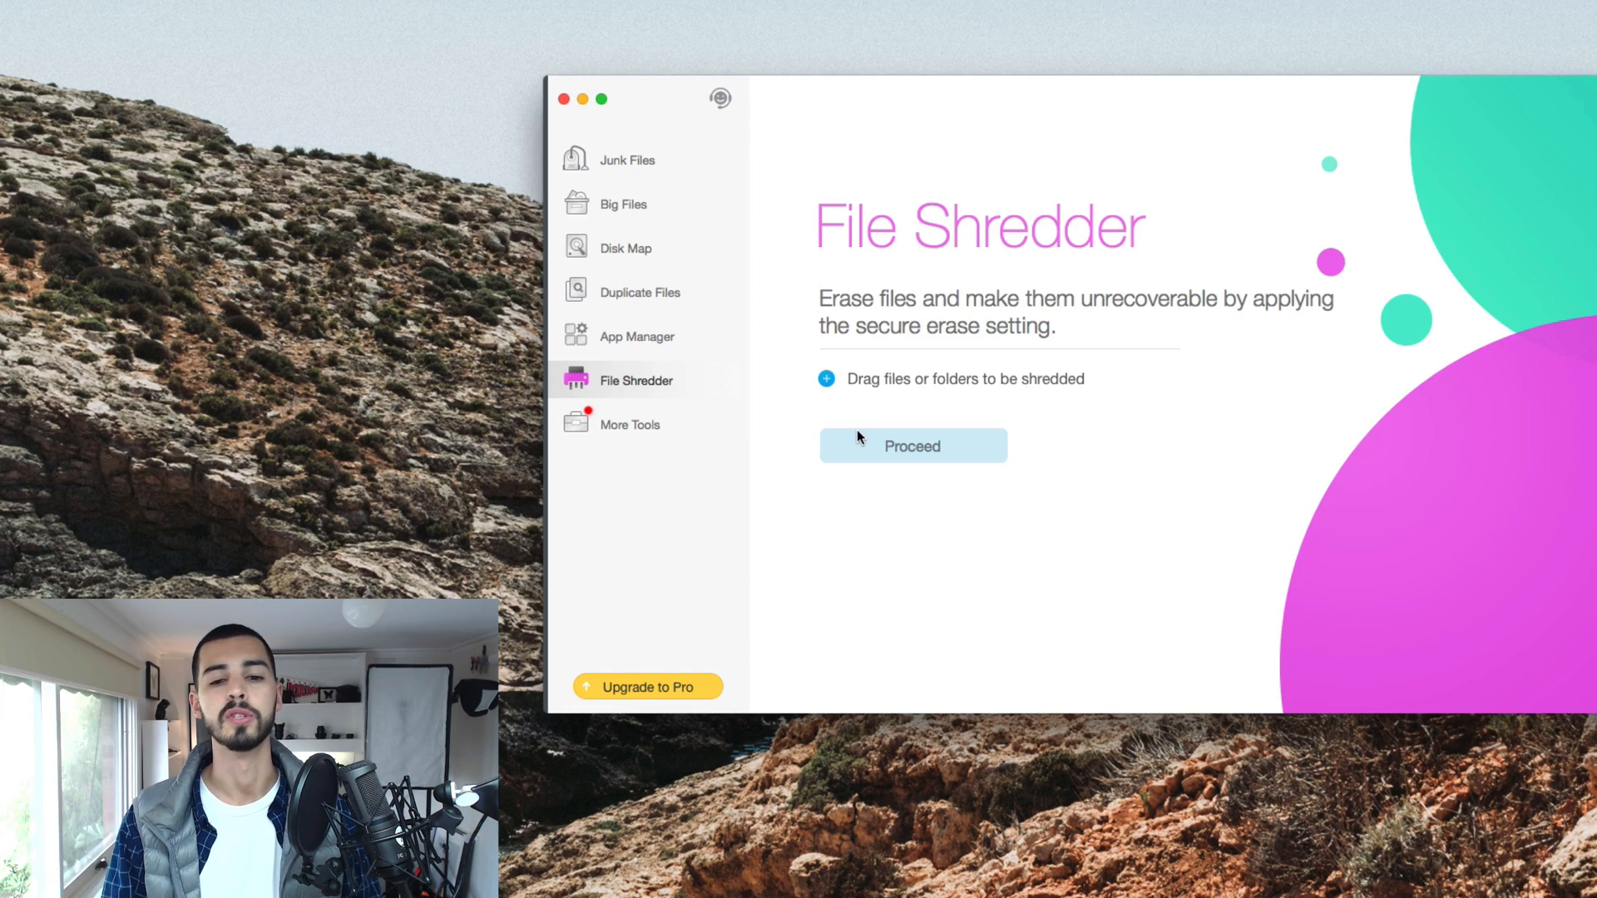
{"action": "left_click", "coordinate": [630, 425]}
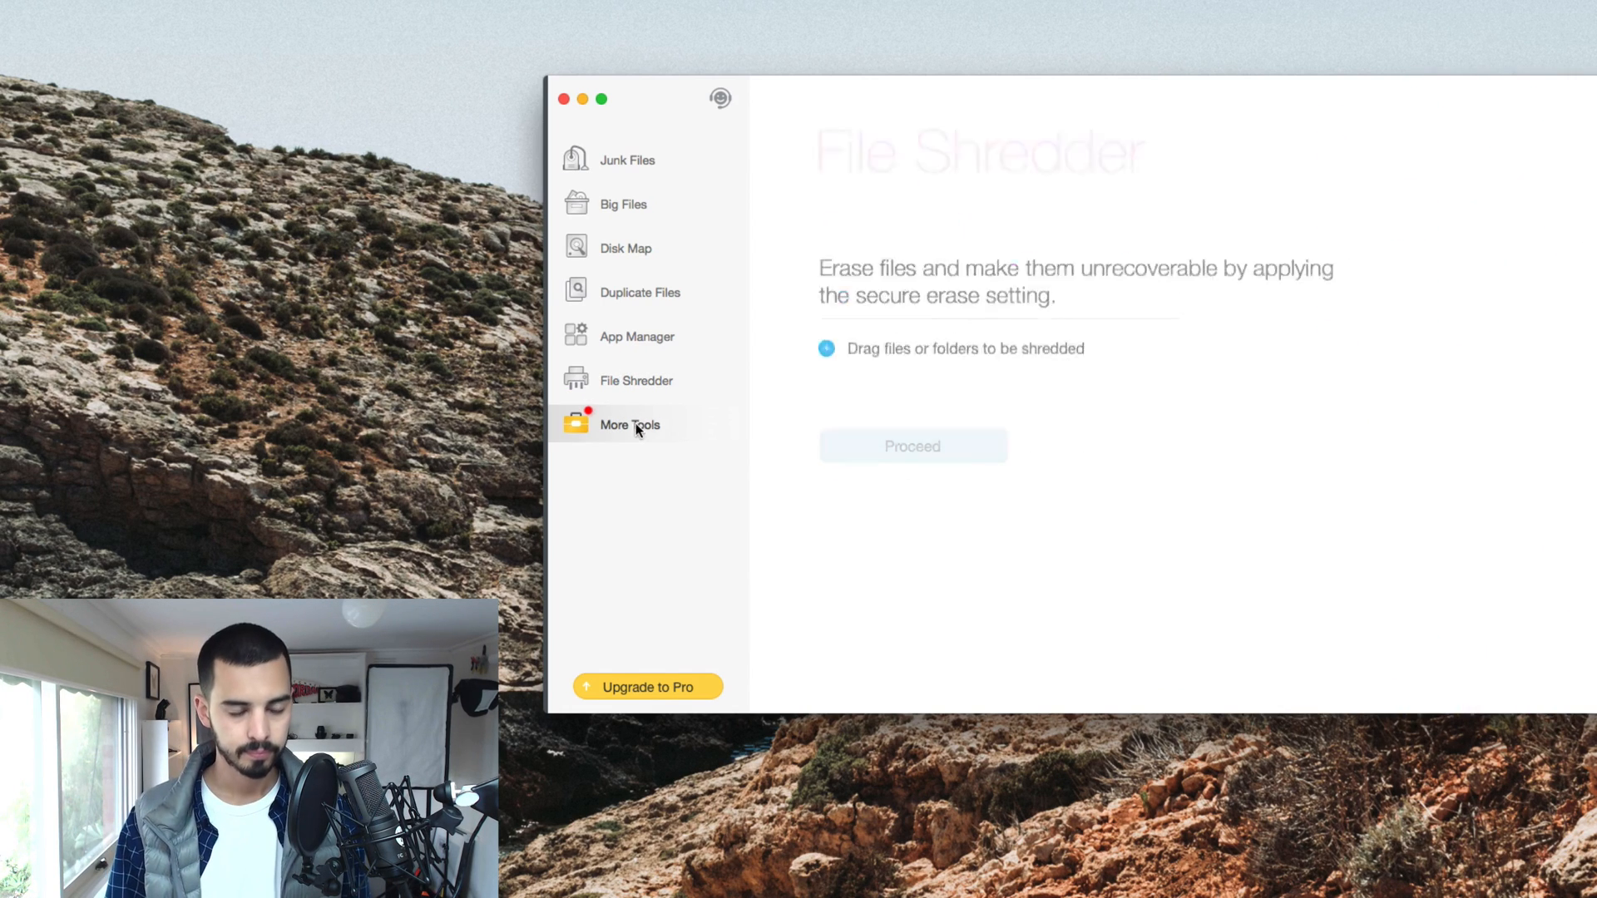
Show More Tools offering Open Any Files, Dr. Antivirus and Dr. Unarchiver
{"action": "left_click", "coordinate": [630, 425]}
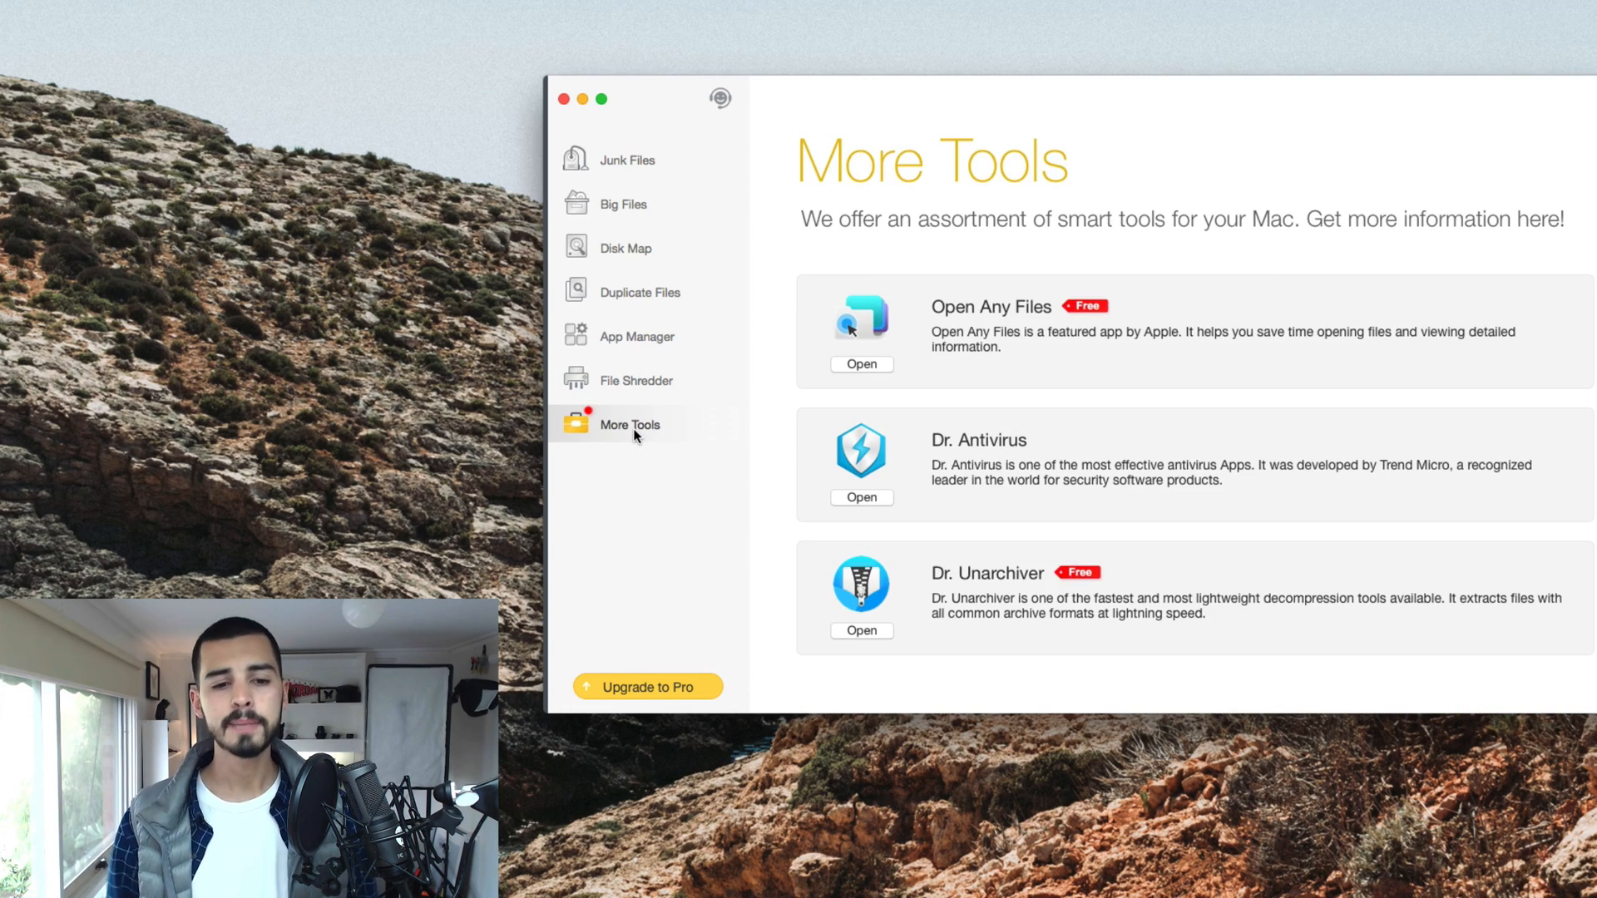
{"action": "mouse_move", "coordinate": [788, 357]}
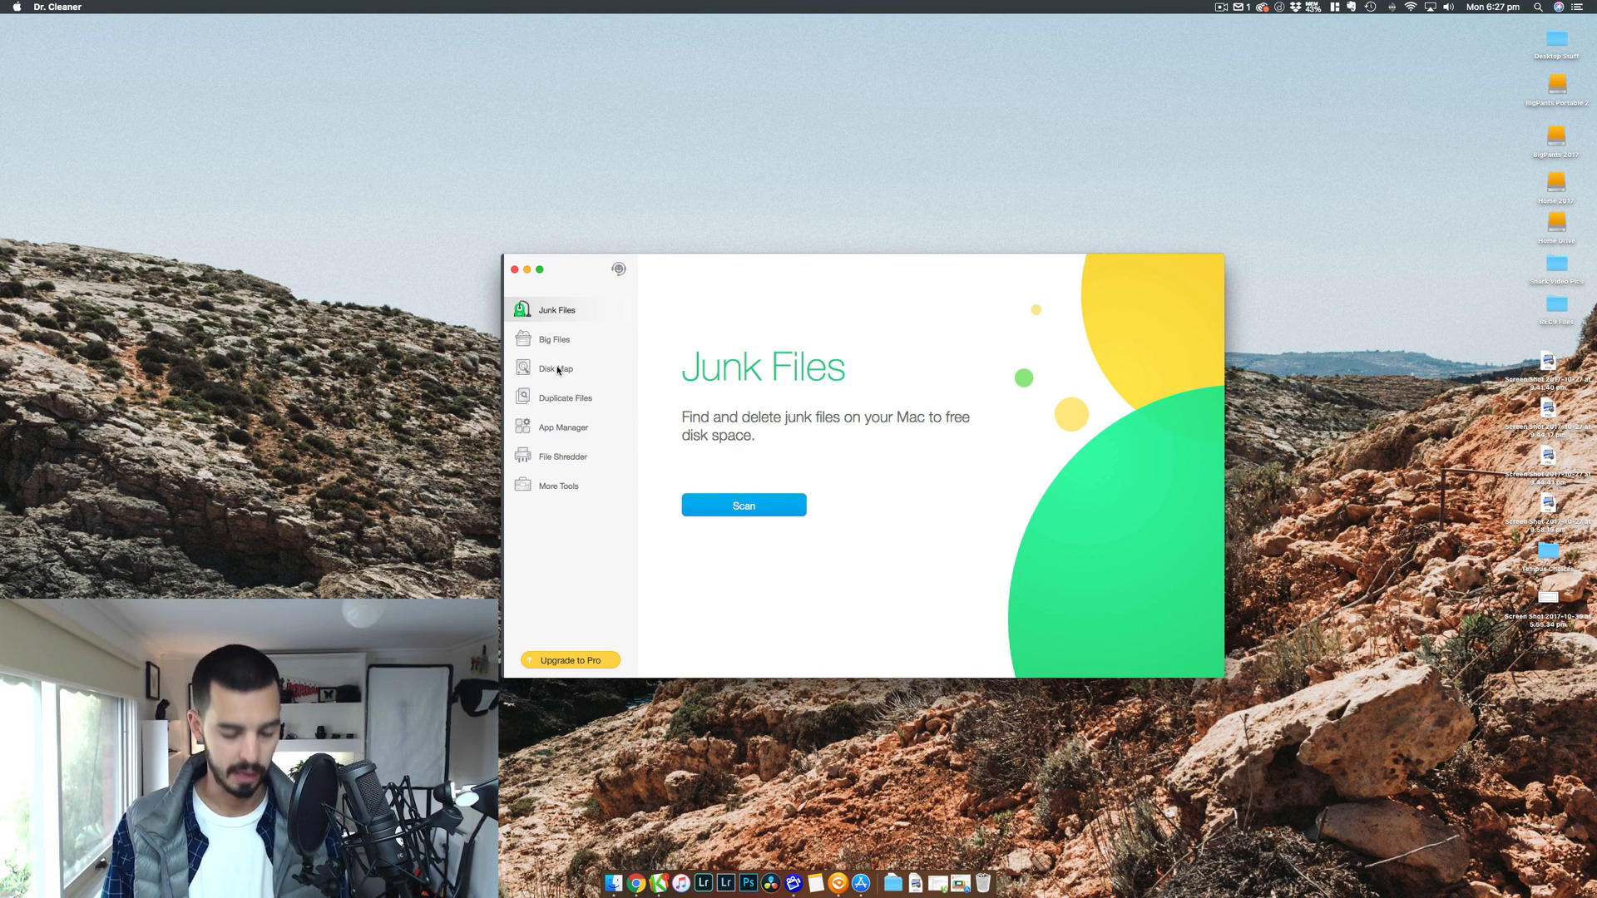
{"action": "mouse_move", "coordinate": [588, 356]}
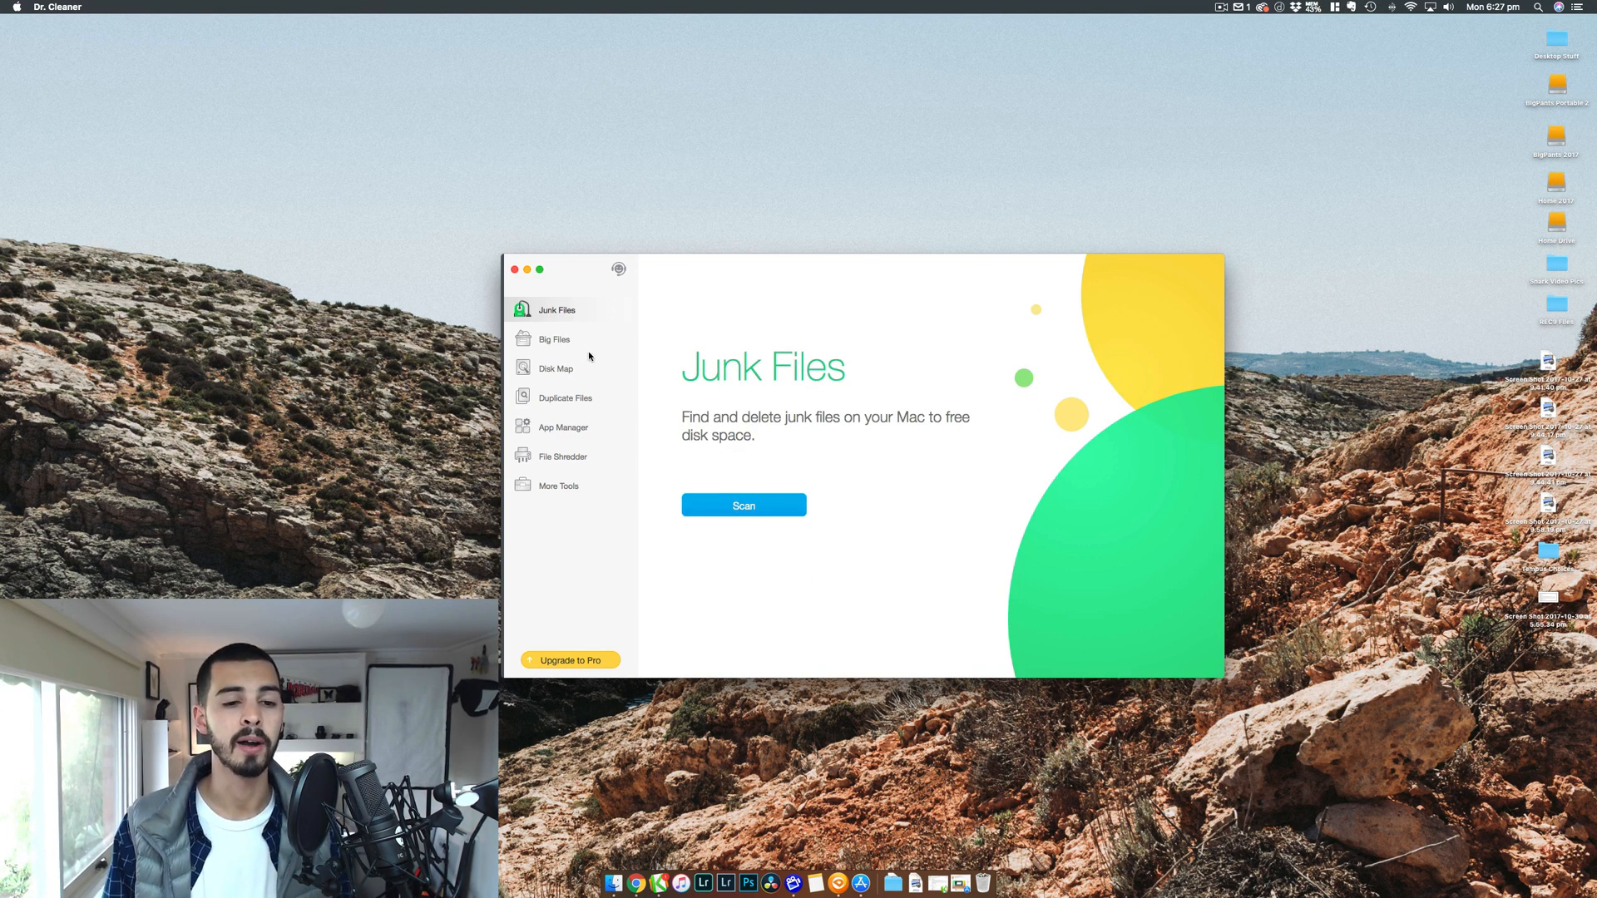
{"action": "mouse_move", "coordinate": [1180, 57]}
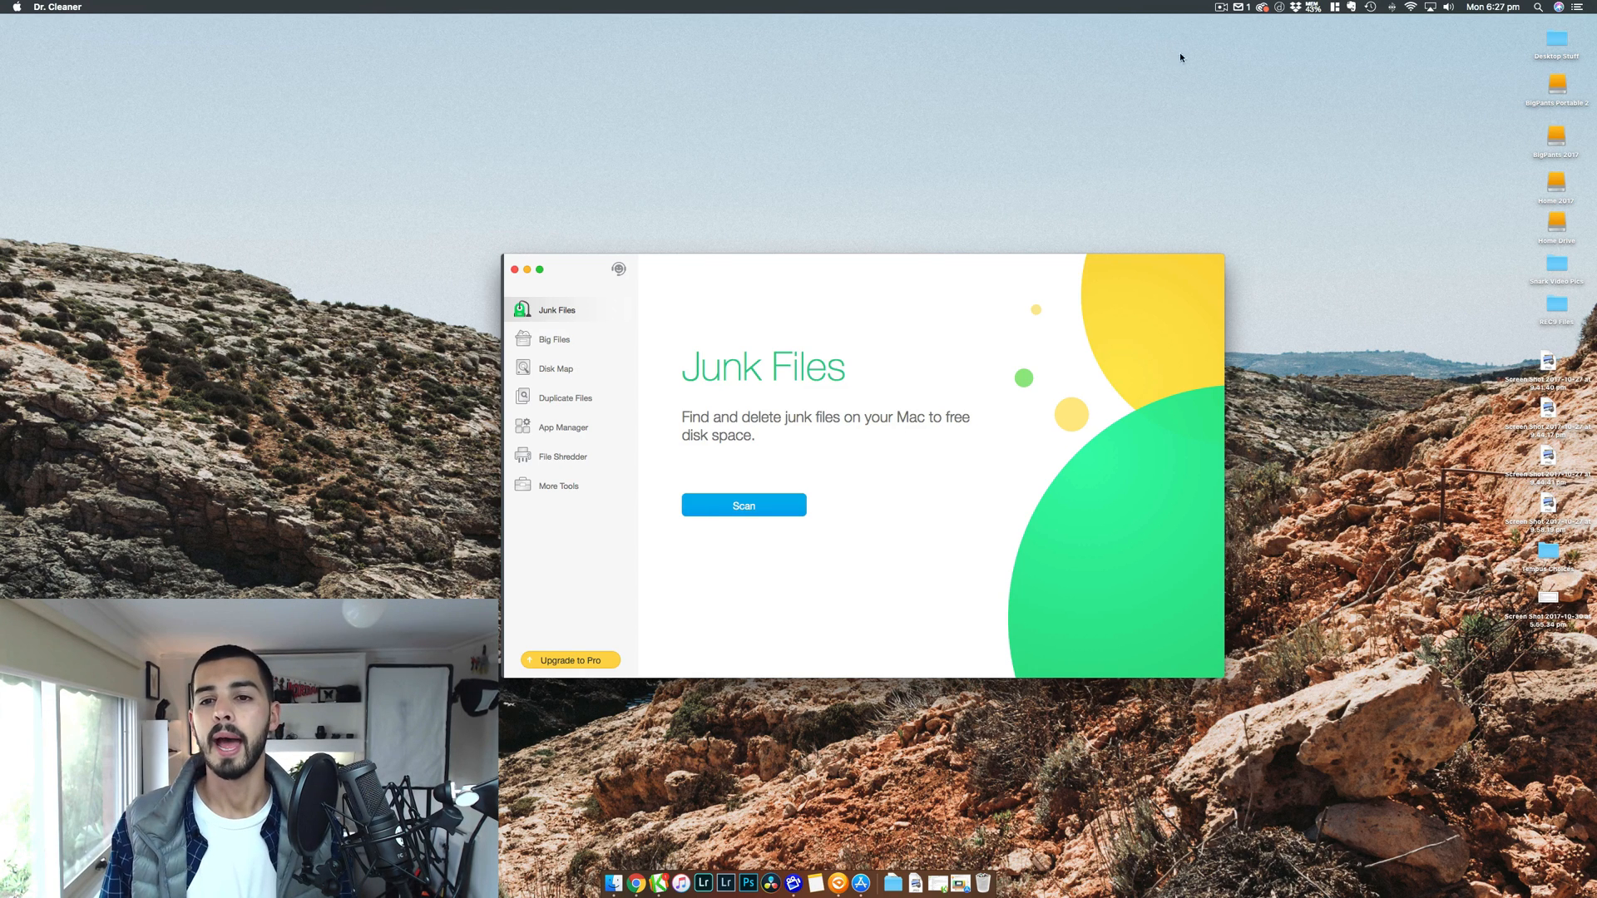